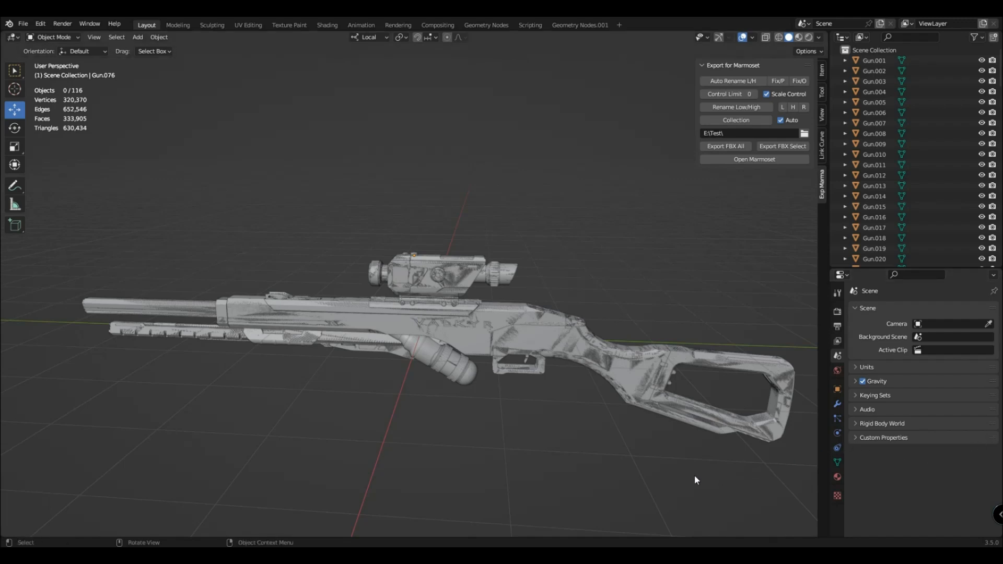
pyautogui.moveTo(402, 446)
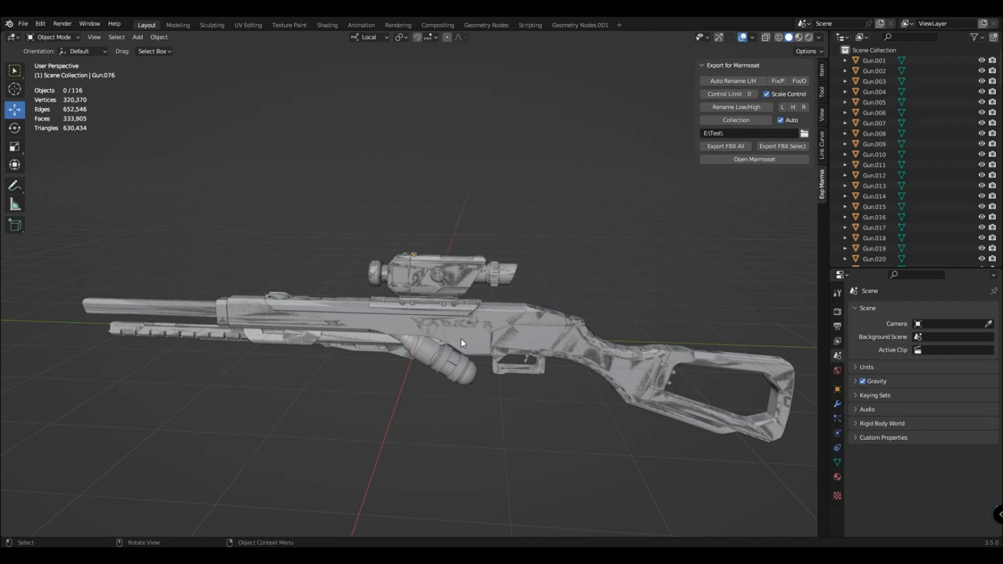
pyautogui.moveTo(515, 283)
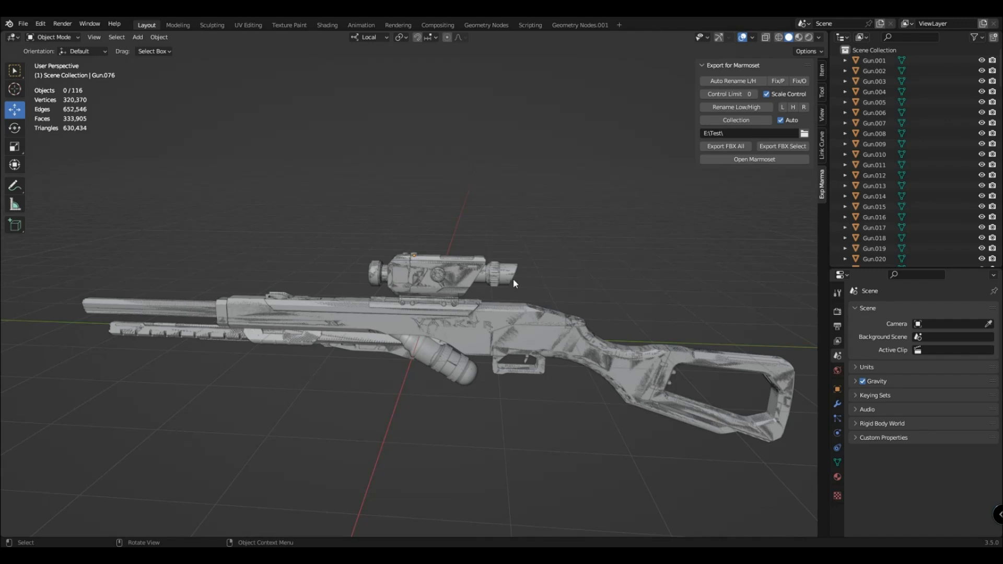
pyautogui.moveTo(552, 451)
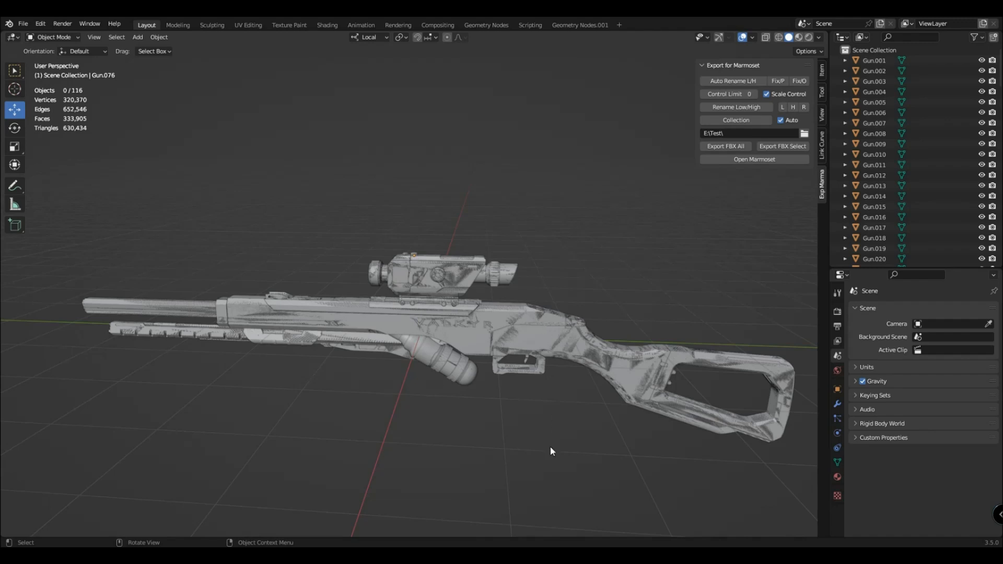
pyautogui.moveTo(518, 421)
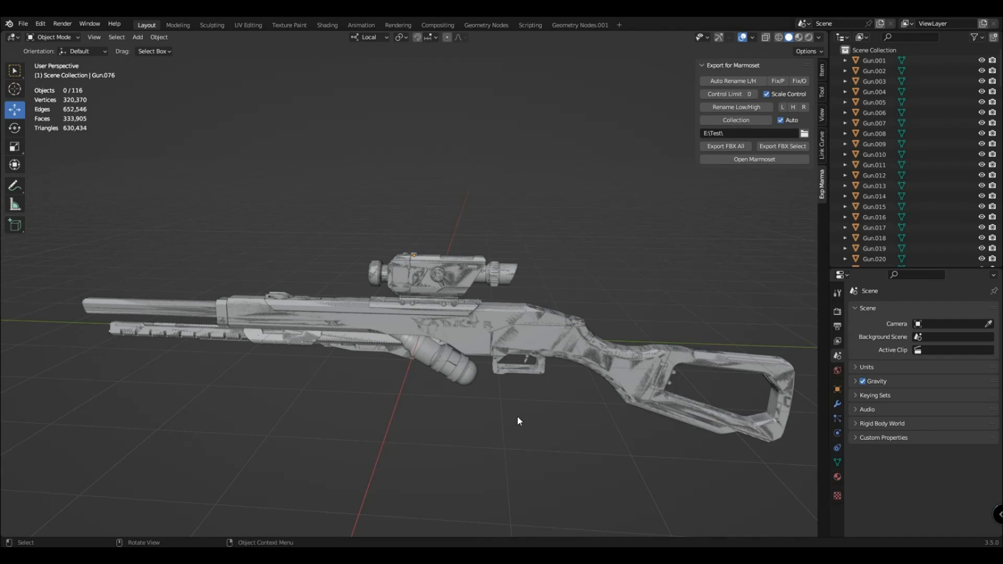
pyautogui.moveTo(551, 329)
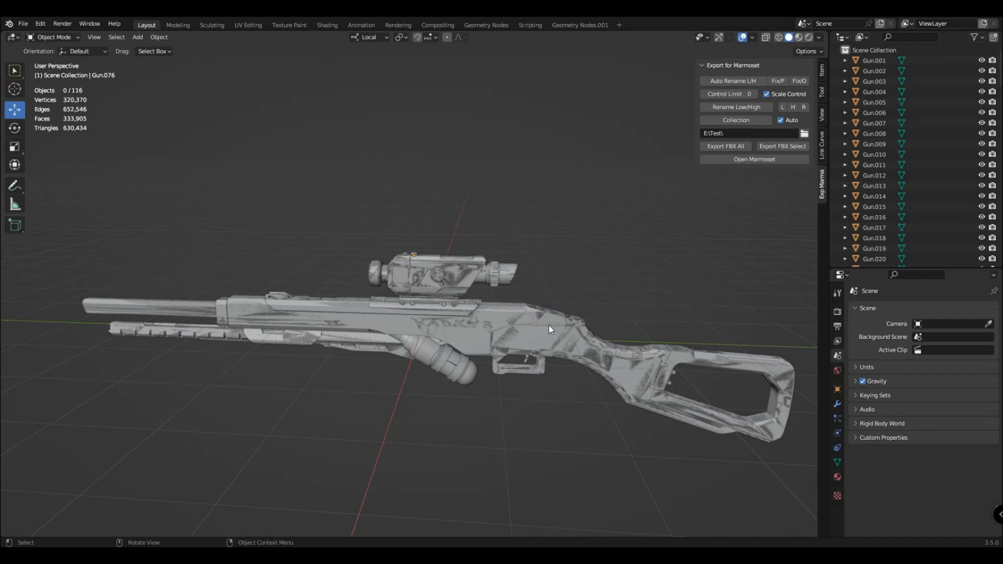
pyautogui.moveTo(676, 91)
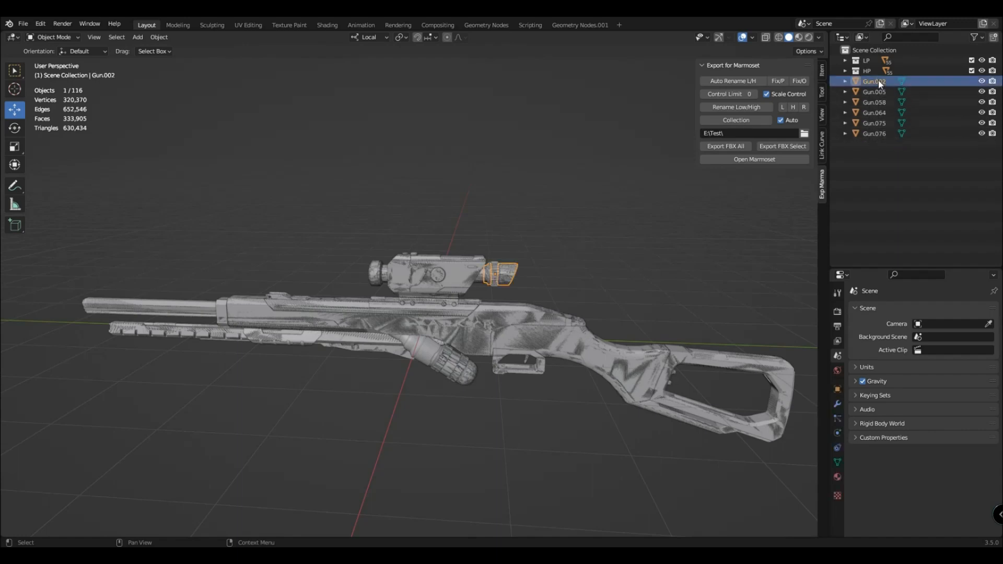
# Select Gun.058, a leftover unpaired scope knob, to inspect it
pyautogui.click(875, 101)
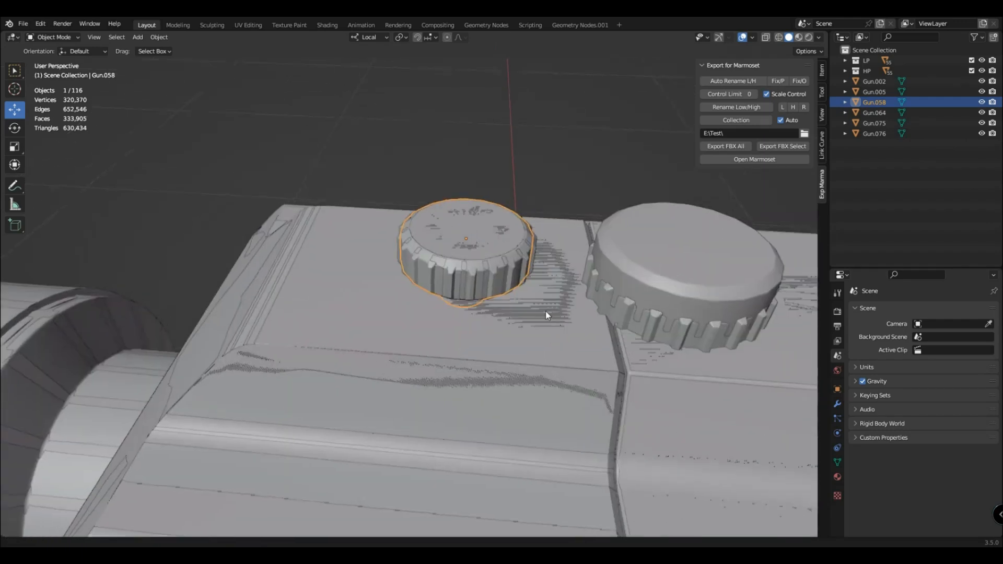
# Resolve the overlapping knob pair Gun.058/Gun.075, then pick Gun.076 to inspect next
pyautogui.moveTo(546, 313); pyautogui.dragTo(435, 289)
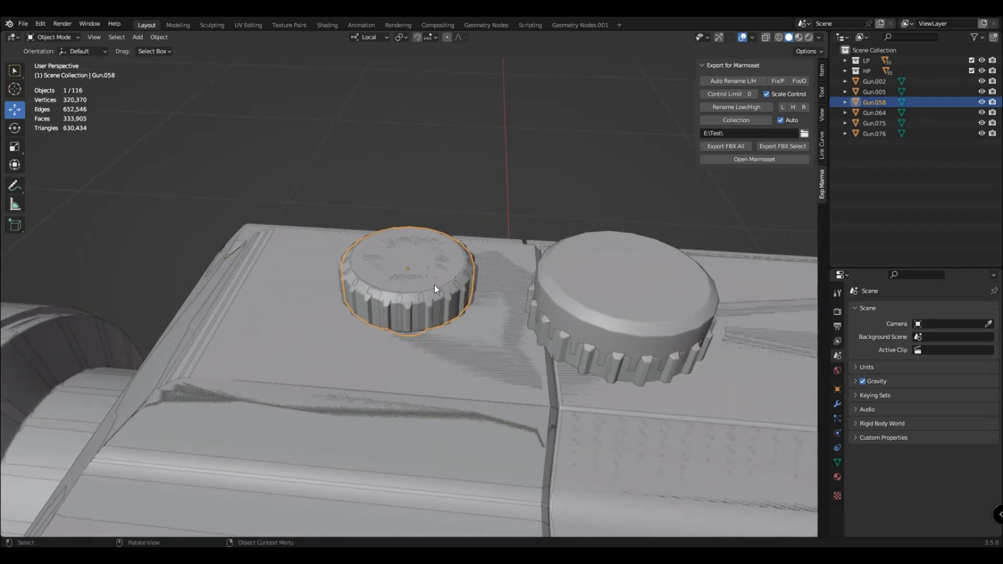
pyautogui.click(874, 123)
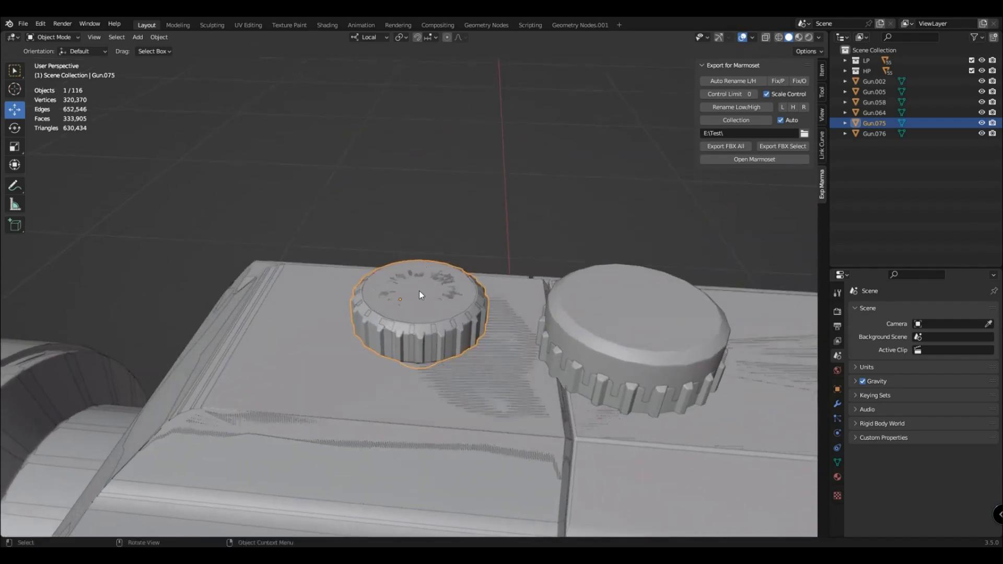
pyautogui.click(875, 102)
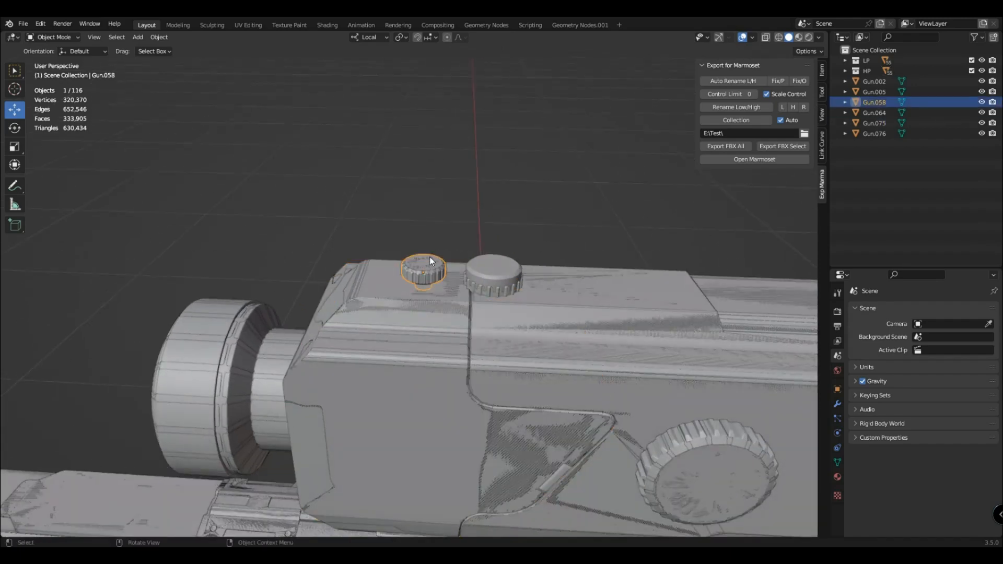
pyautogui.click(733, 81)
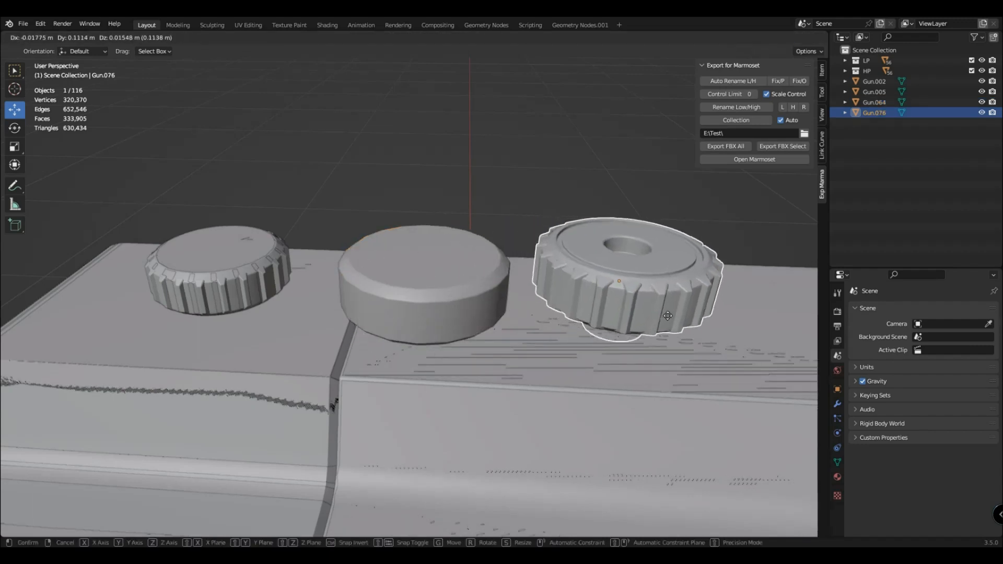
# Place Gun.076 back over Gun.064 and pair them as low/high, leaving Gun.002 and Gun.005
pyautogui.moveTo(668, 315); pyautogui.dragTo(463, 311)
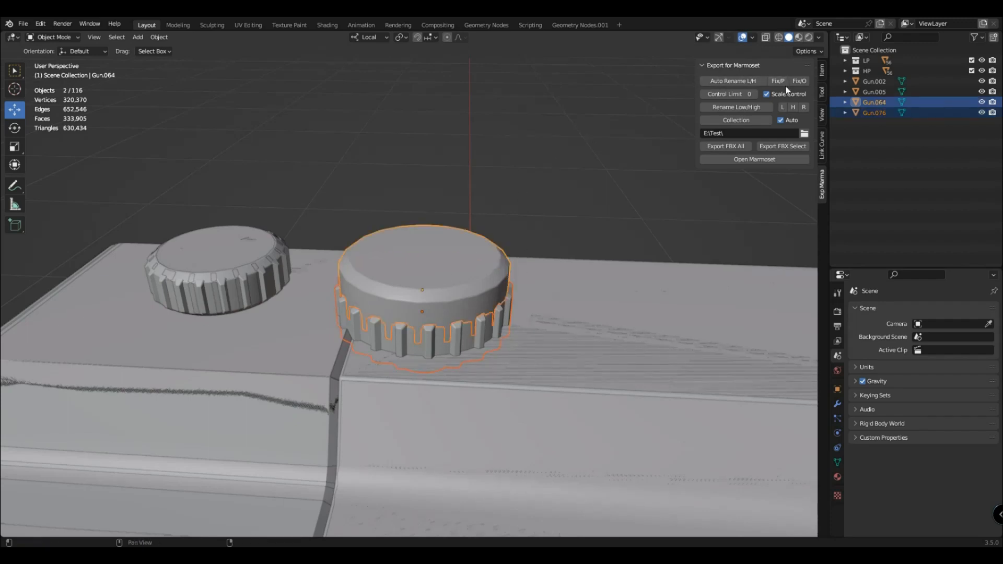
pyautogui.click(571, 175)
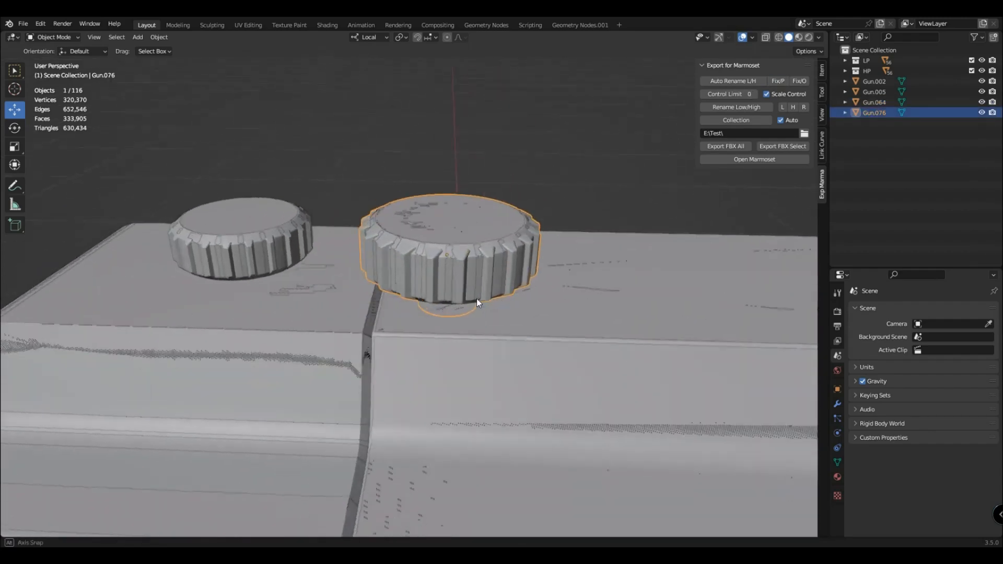
pyautogui.press('g')
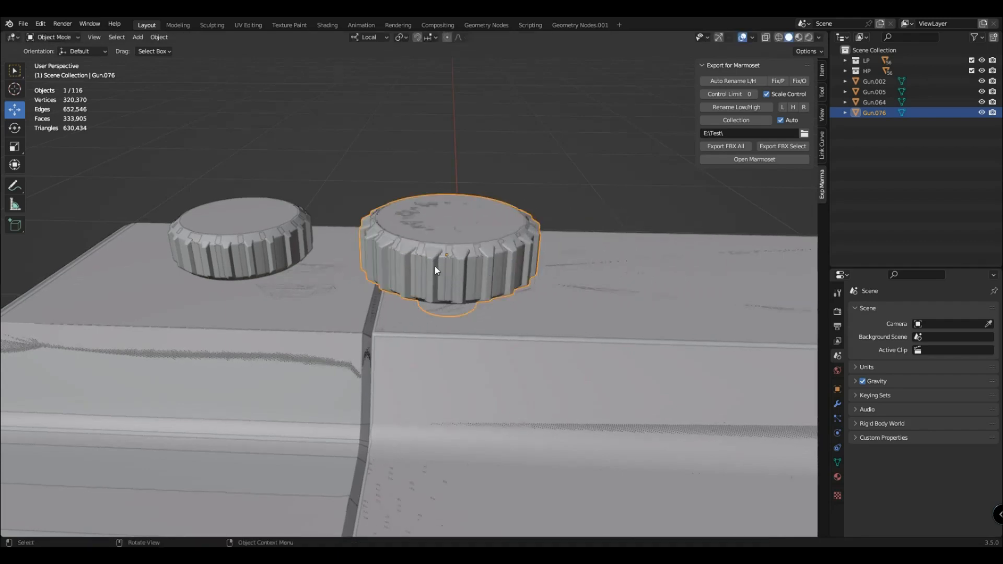
pyautogui.scroll(-3)
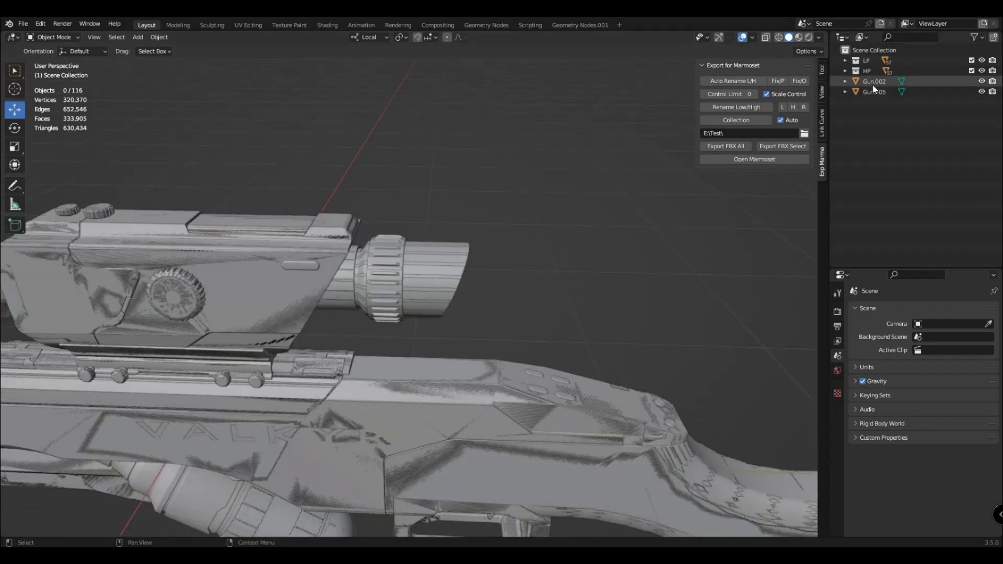
# Check the muzzle brake pieces Gun.002 and Gun.005 and sort them into LP and HP
pyautogui.click(873, 81)
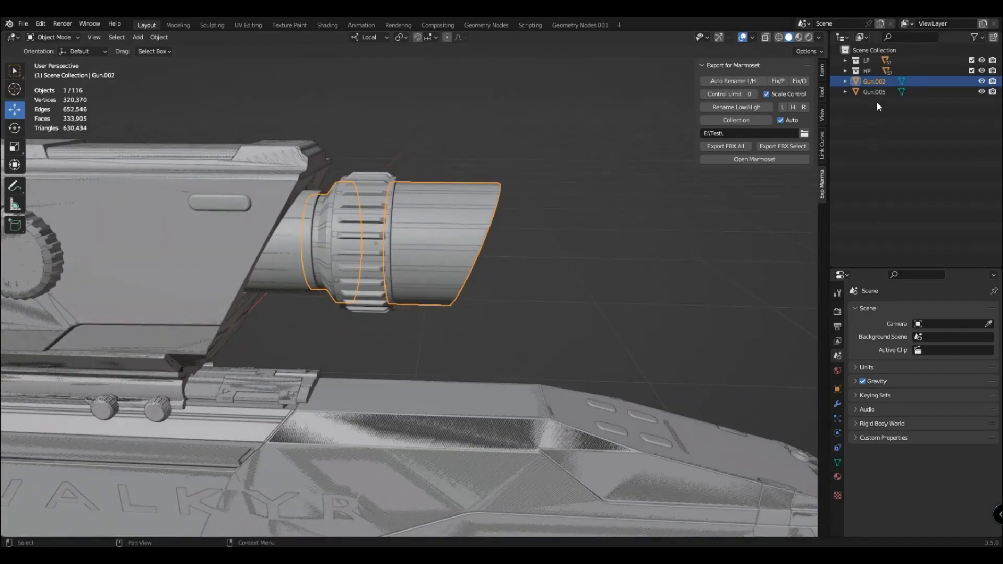
pyautogui.click(874, 92)
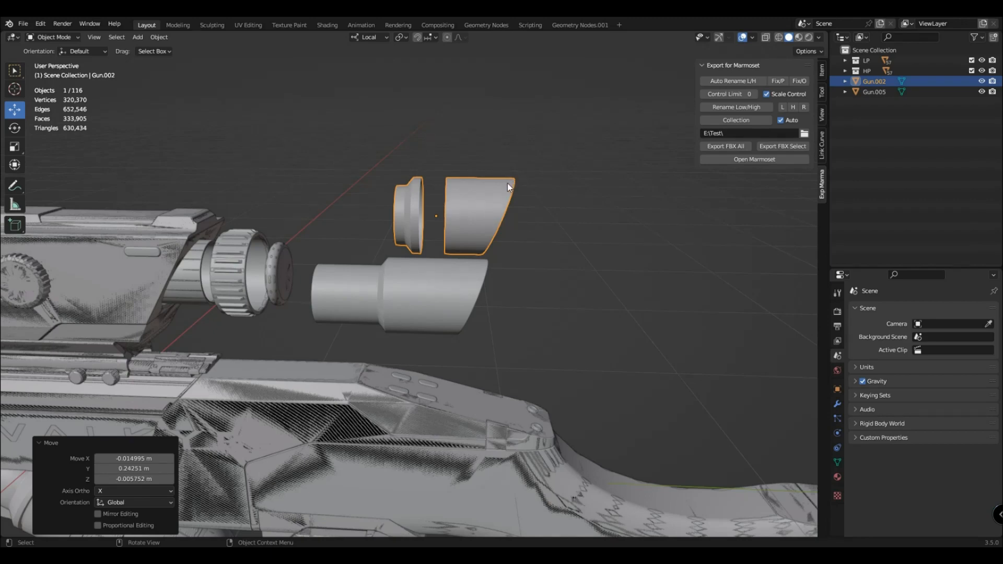
pyautogui.moveTo(331, 314)
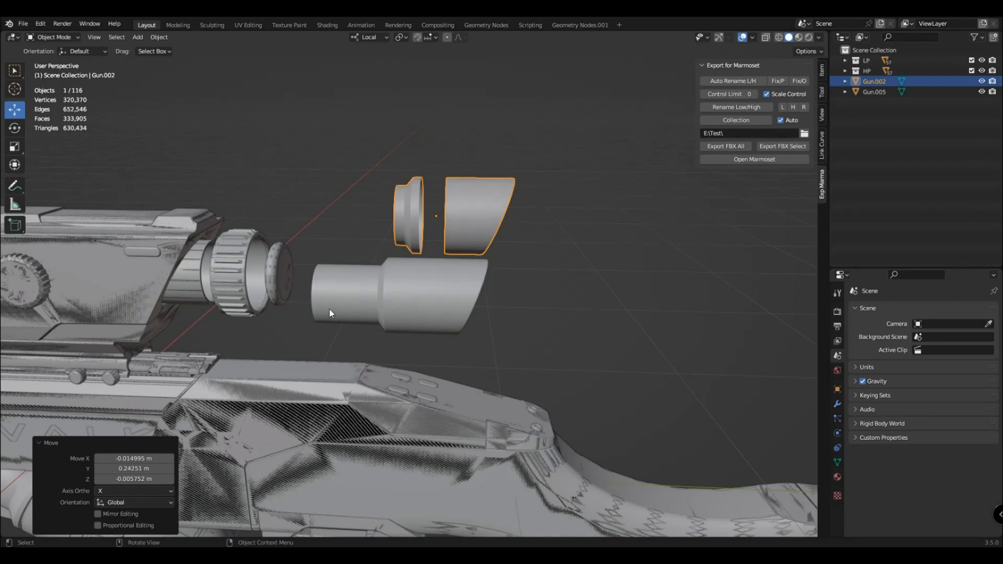
pyautogui.moveTo(408, 198)
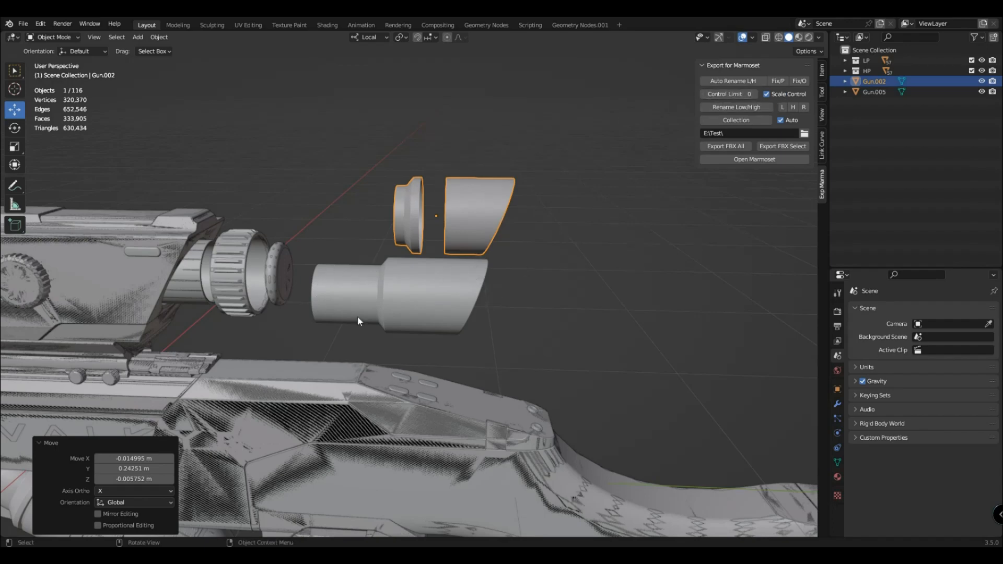
pyautogui.moveTo(486, 262)
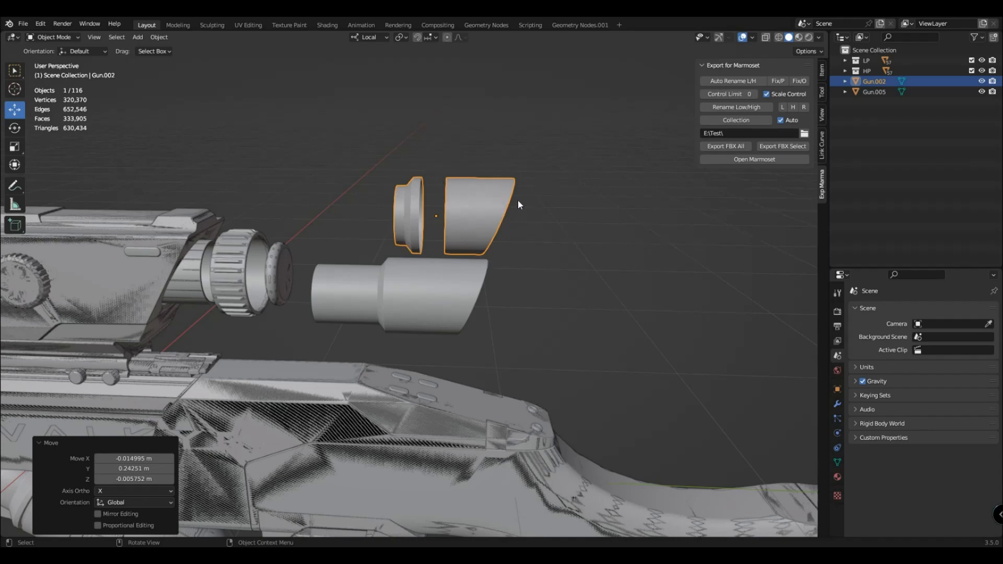
pyautogui.moveTo(397, 309)
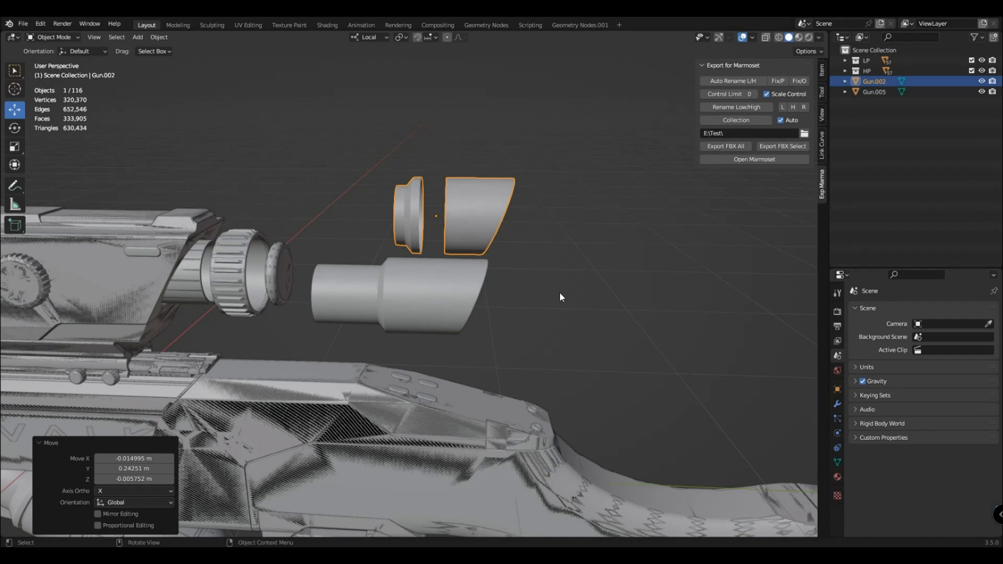
pyautogui.moveTo(436, 300)
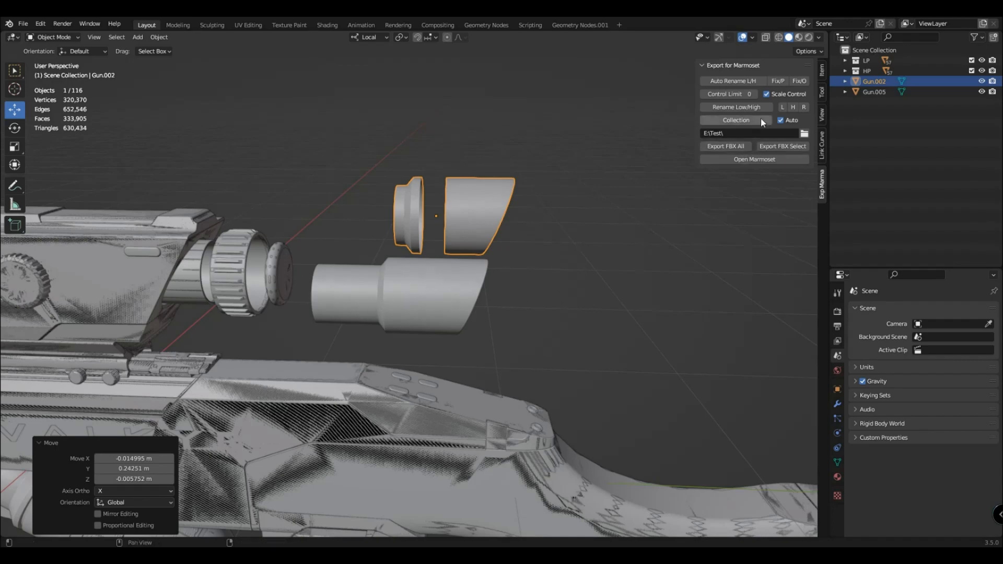
pyautogui.click(766, 93)
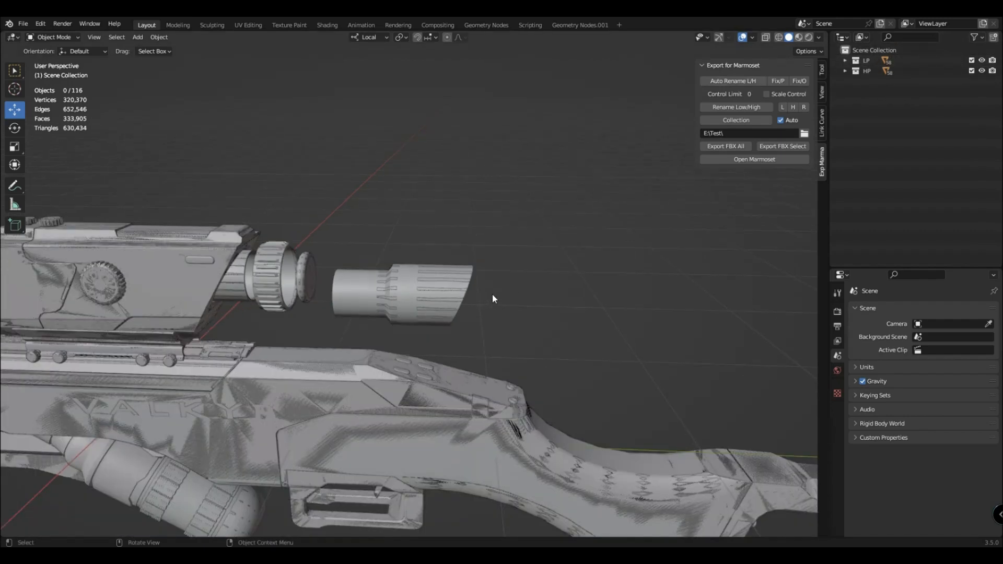
# Rename all parts into matching pairs like Gun.001_high and Gun.001_low
pyautogui.click(292, 274)
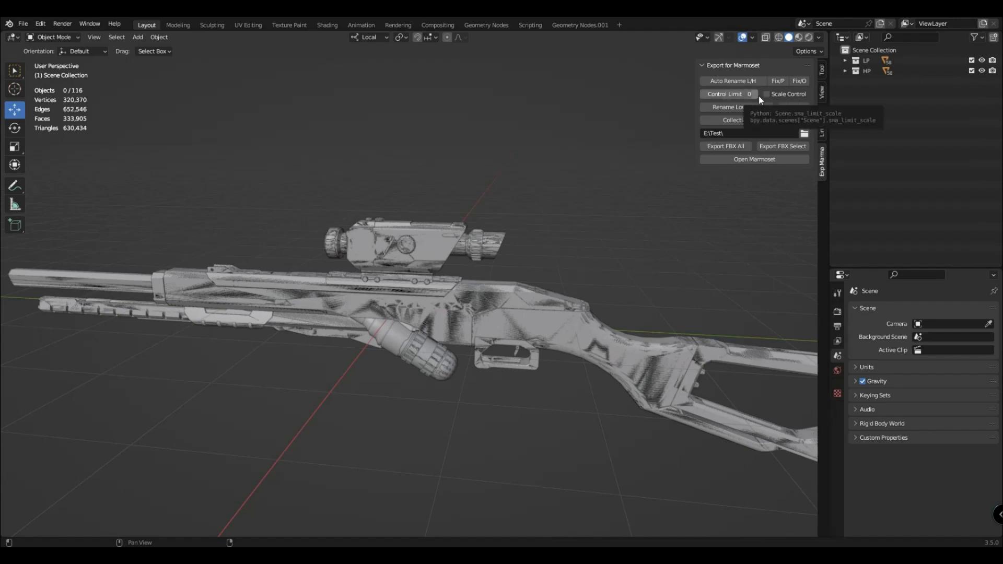
pyautogui.click(867, 70)
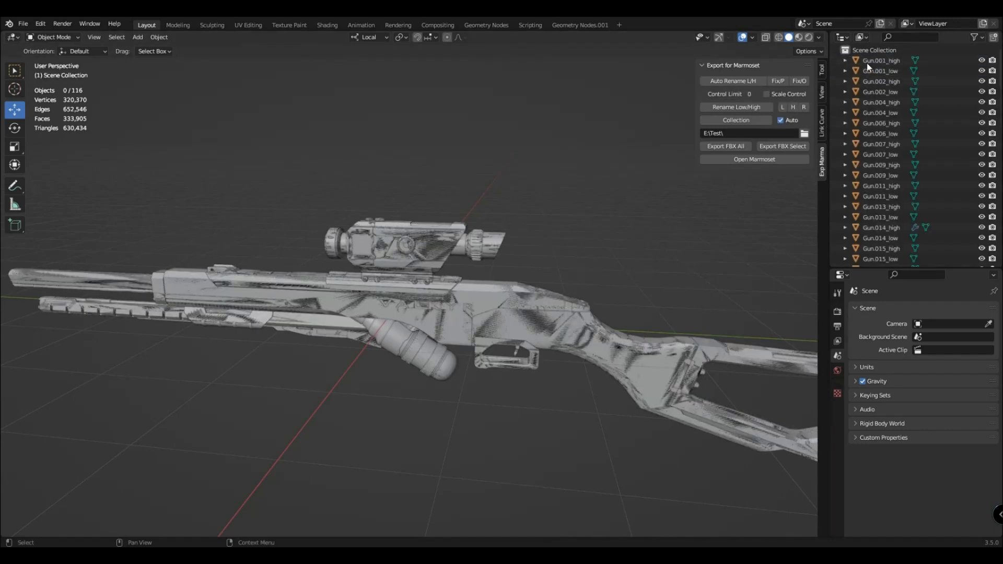
# Deselect all gun parts and set Control Limit 1 with Scale Control enabled
pyautogui.scroll(-3)
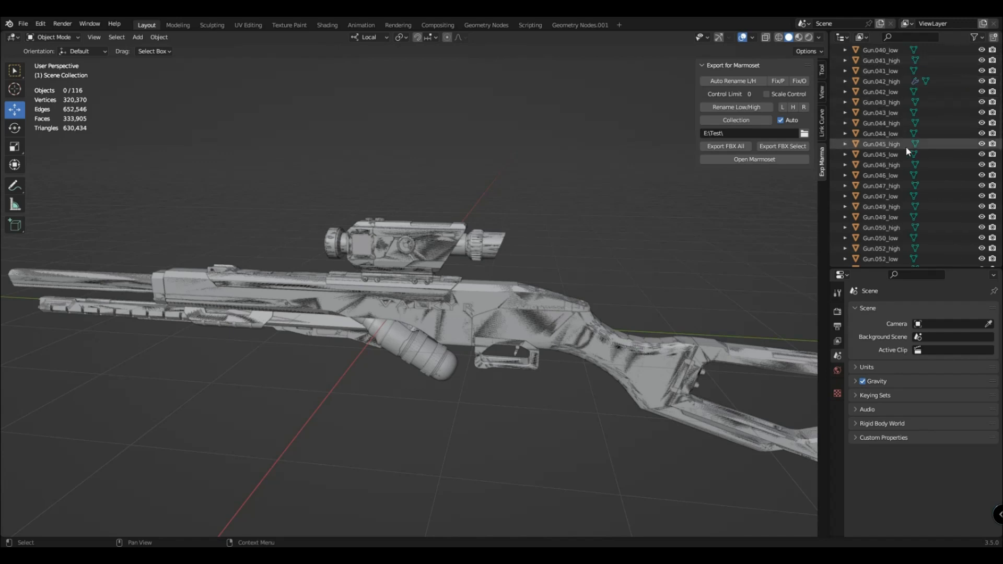
pyautogui.scroll(-3)
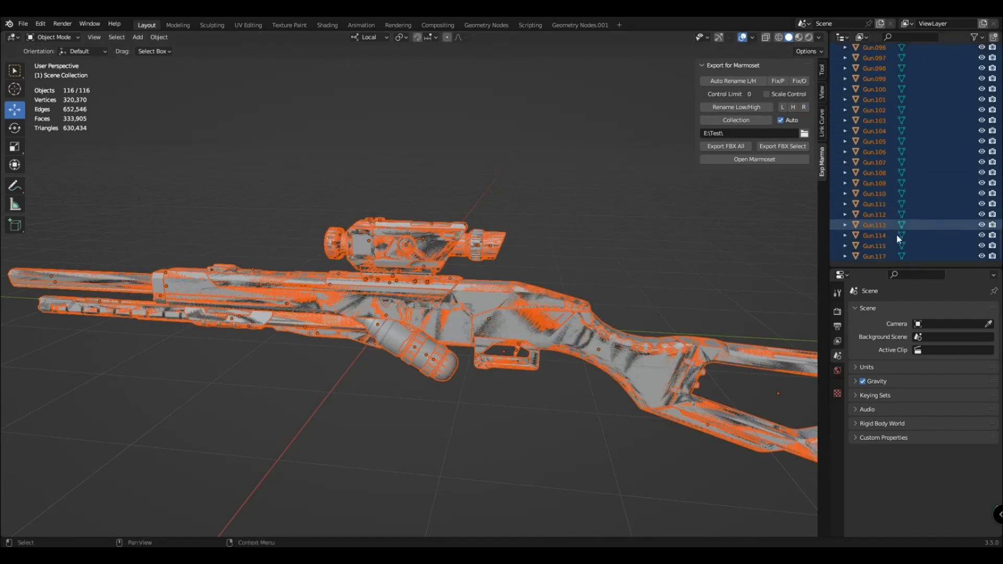
pyautogui.click(637, 217)
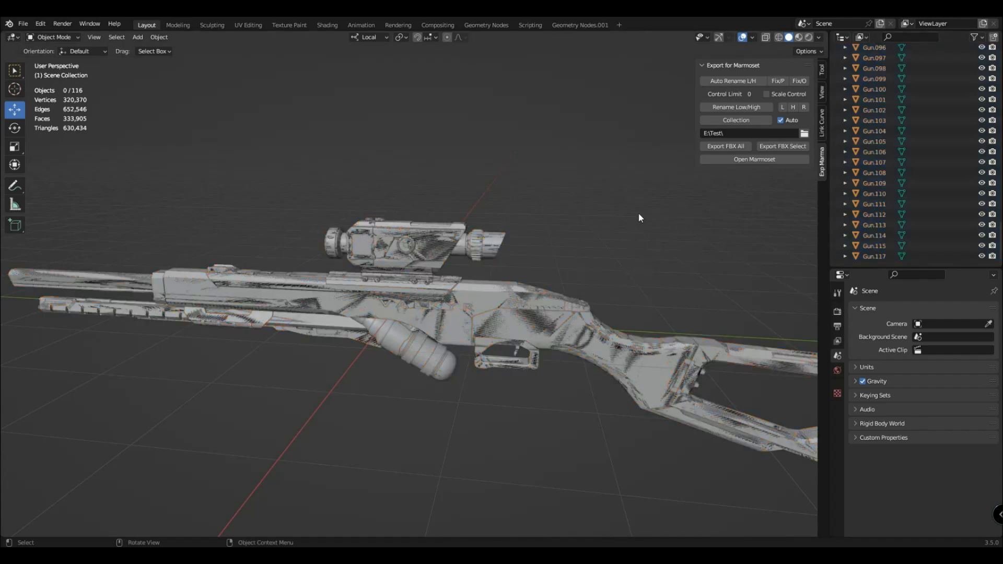
pyautogui.moveTo(638, 218); pyautogui.dragTo(540, 225)
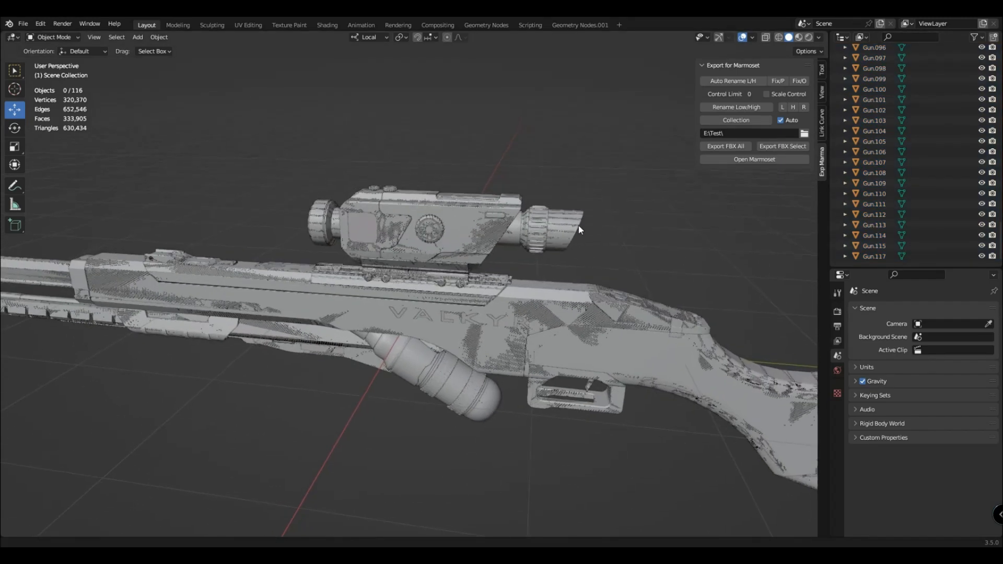
pyautogui.moveTo(575, 230); pyautogui.dragTo(544, 217)
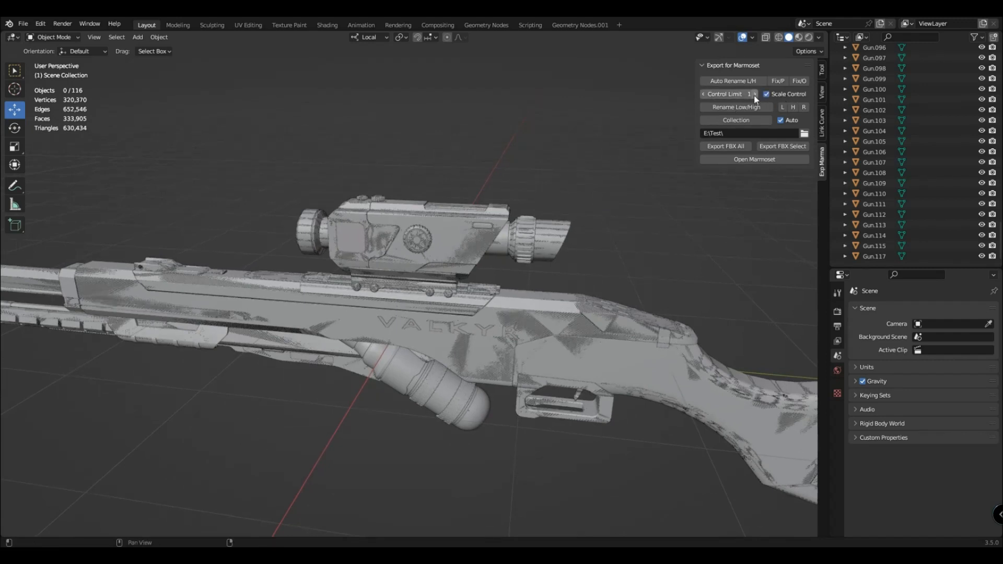
# Run Auto Rename L/H, then lower the control limit to 1 and pair more parts
pyautogui.click(753, 94)
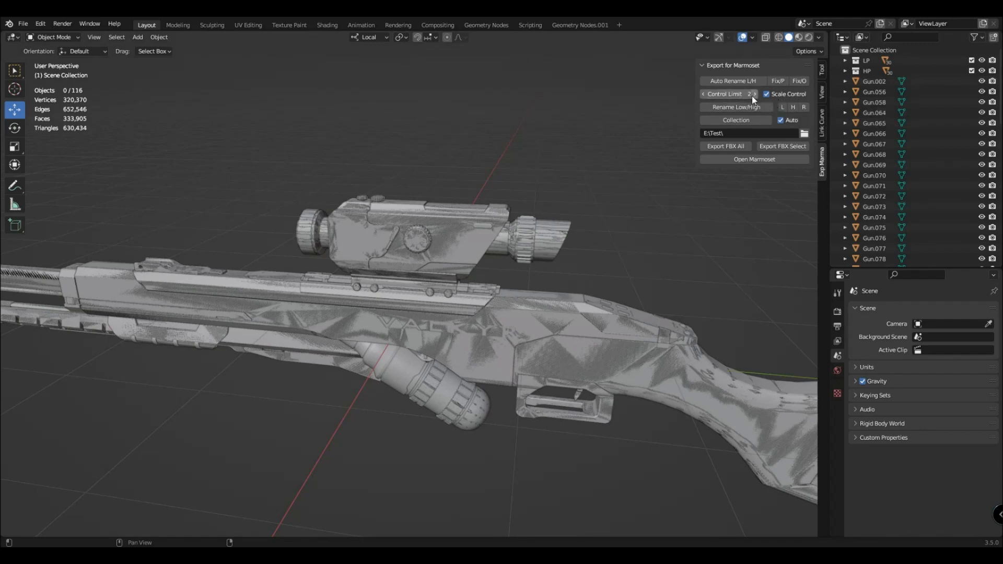
pyautogui.click(867, 71)
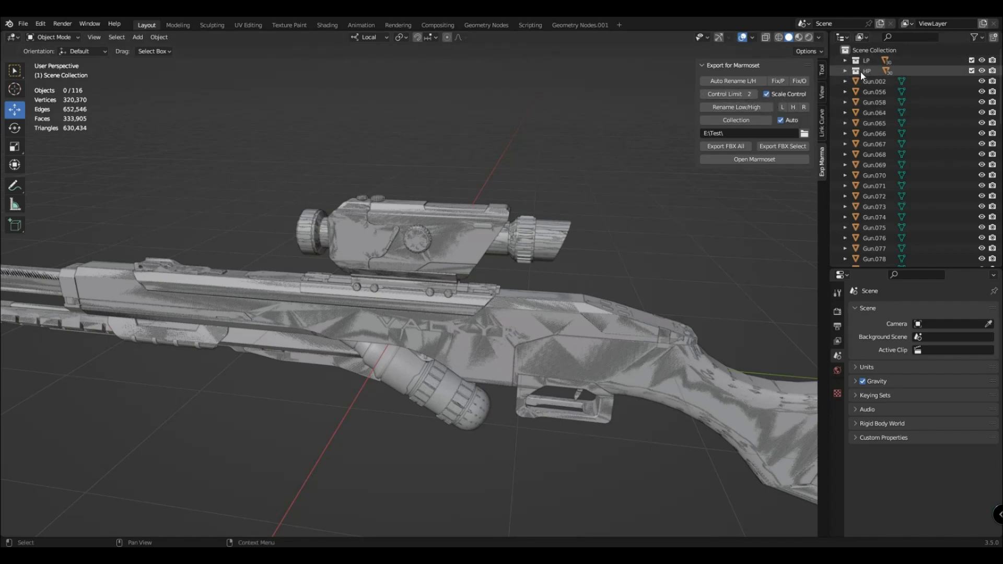
pyautogui.click(705, 94)
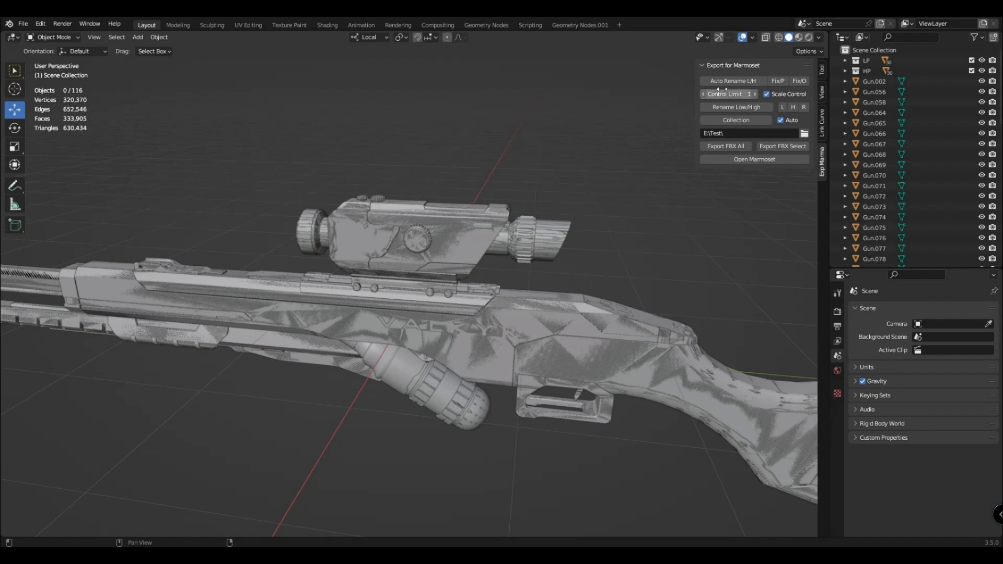
pyautogui.click(732, 81)
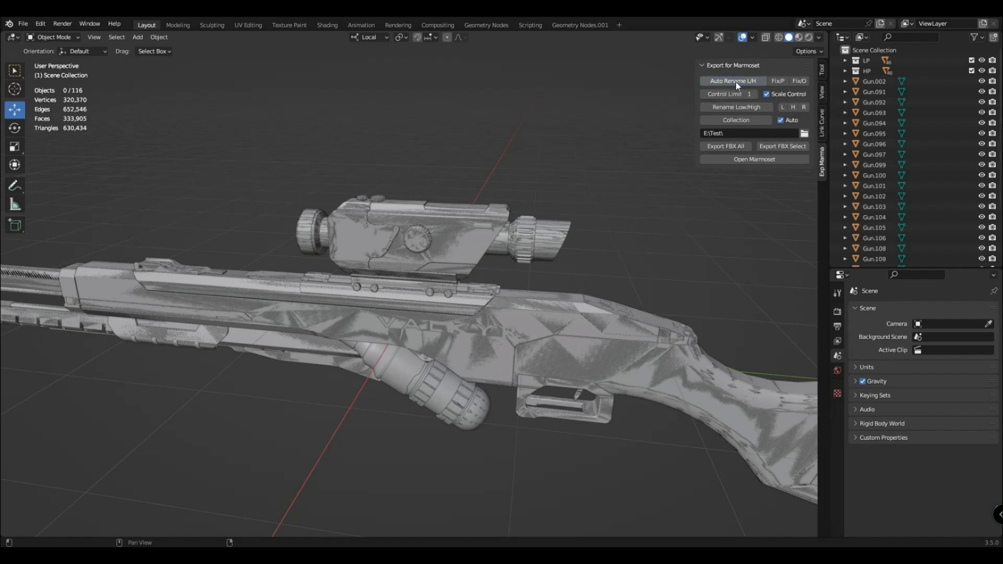
# Lower the limit to 0 and pair the remaining parts so only LP and HP collections remain
pyautogui.click(867, 71)
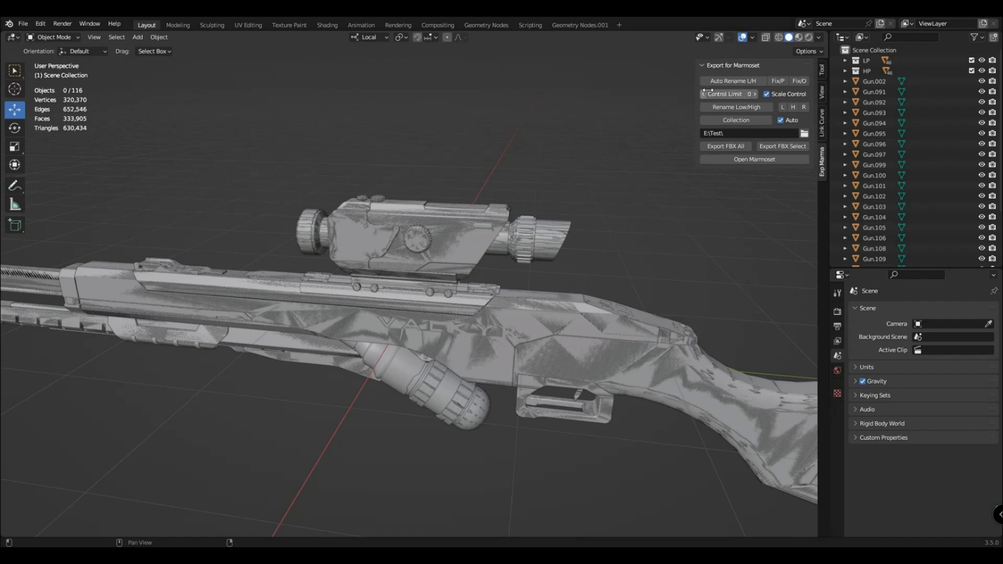
pyautogui.click(731, 81)
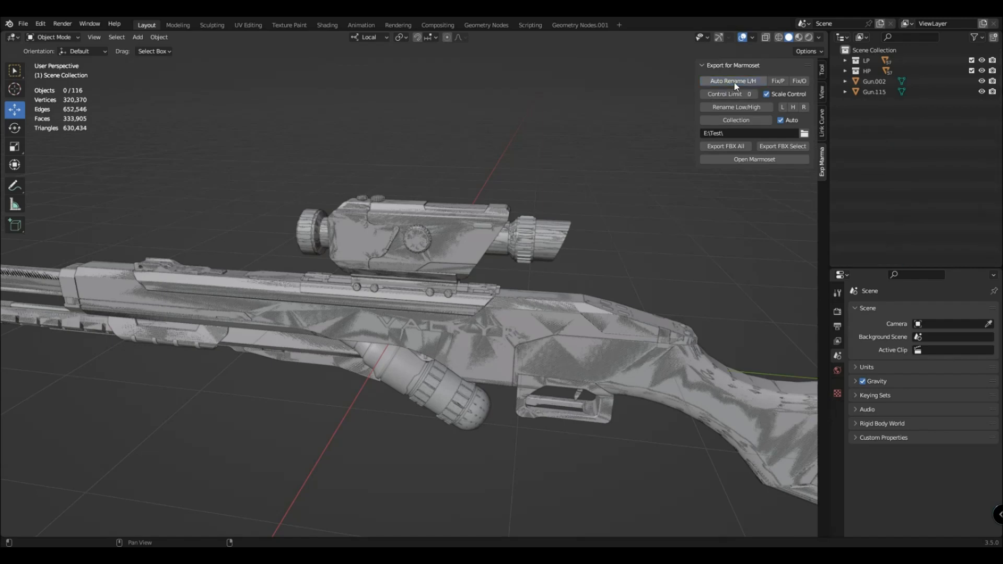
pyautogui.click(543, 240)
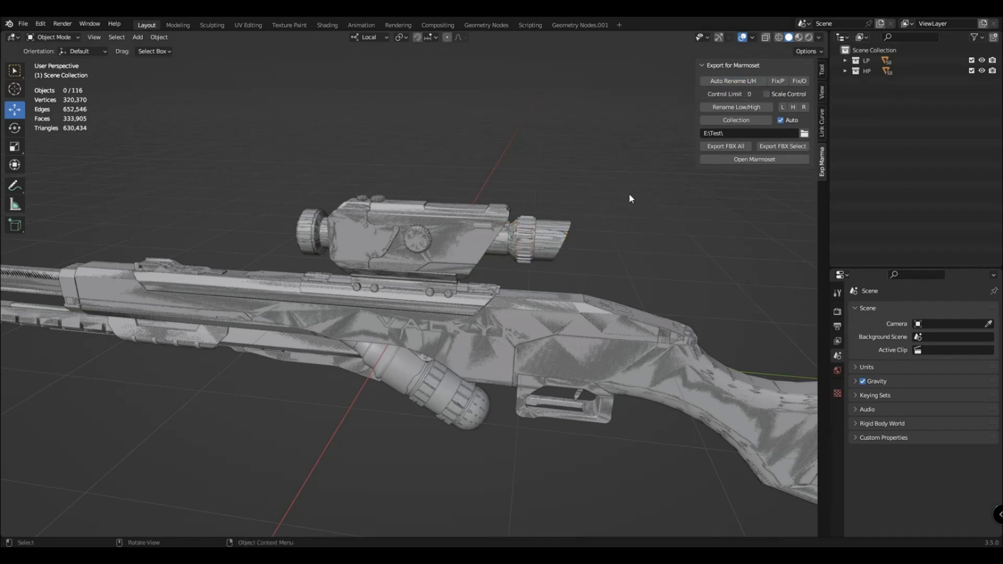
pyautogui.moveTo(634, 246)
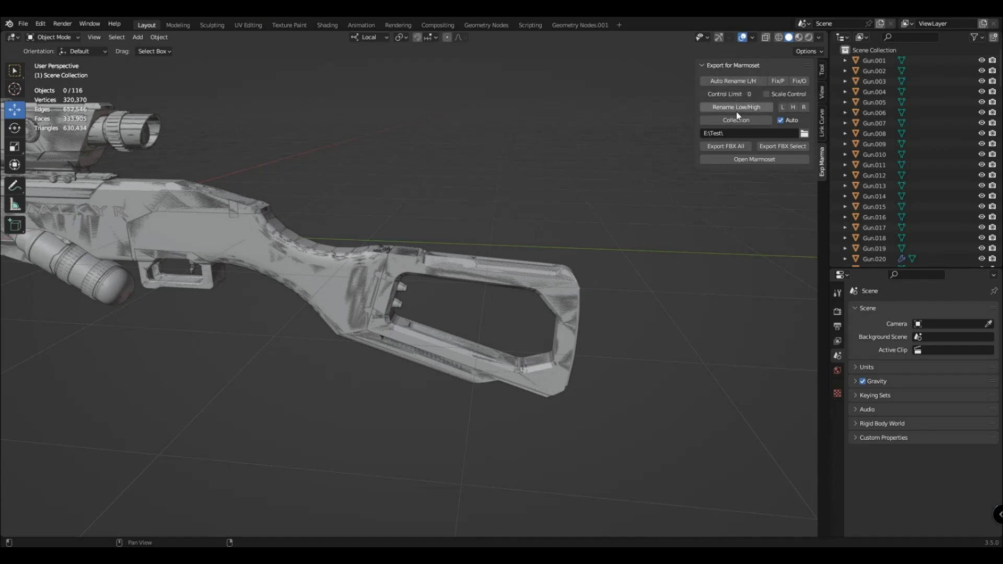
pyautogui.moveTo(735, 106)
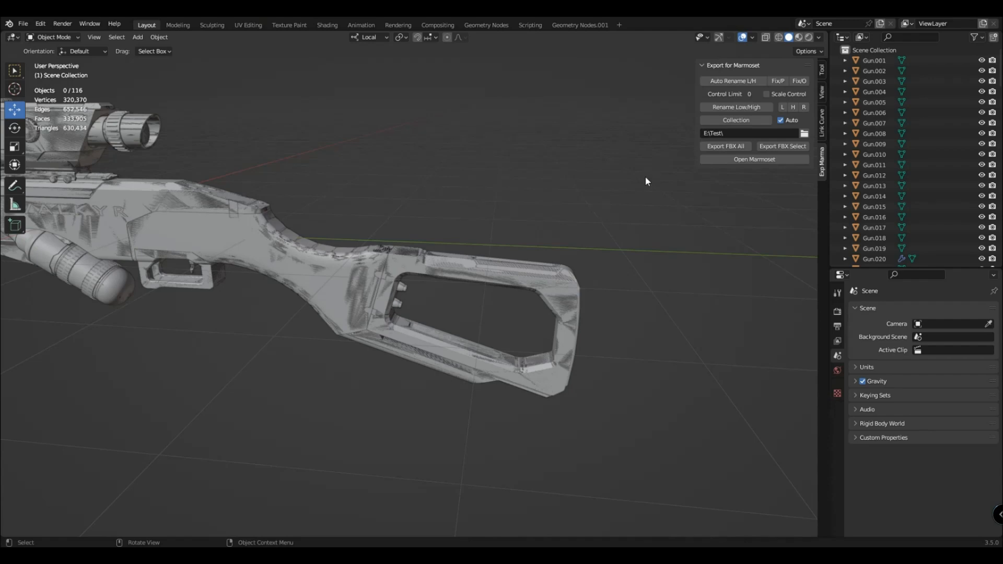
# Select the two stock meshes, rename them Gun.068_high/_low and sort into HP and LP
pyautogui.click(492, 314)
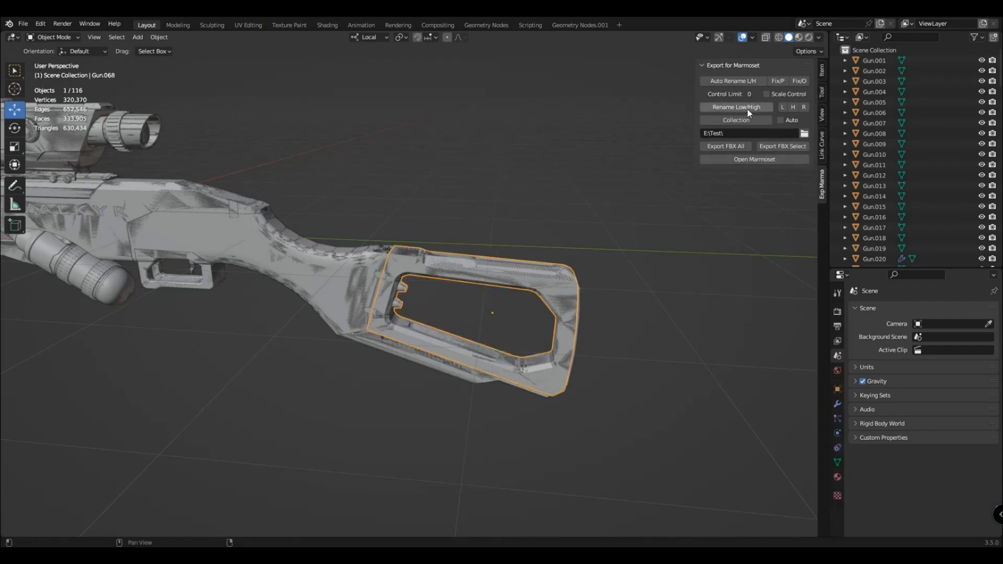
pyautogui.click(561, 301)
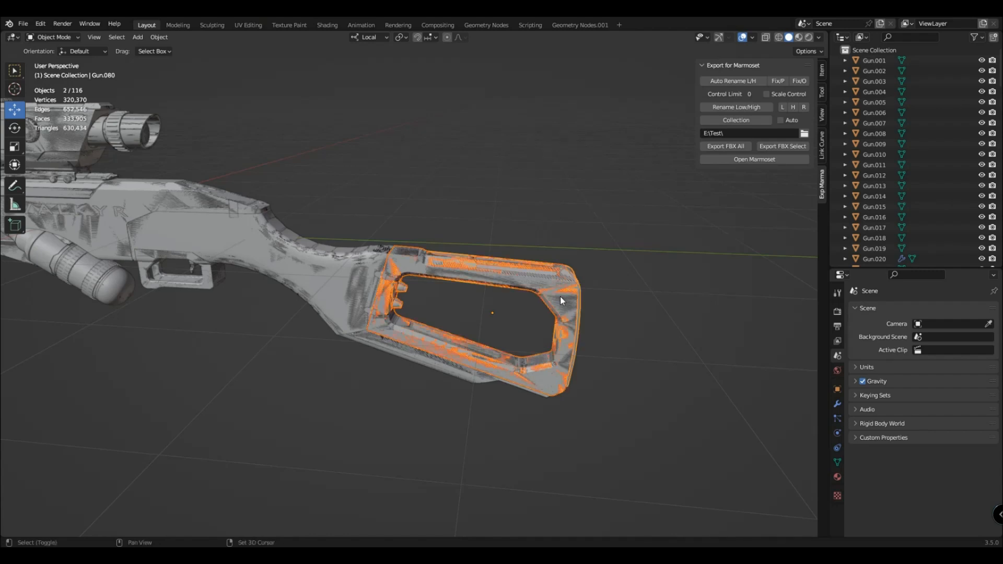
pyautogui.click(735, 106)
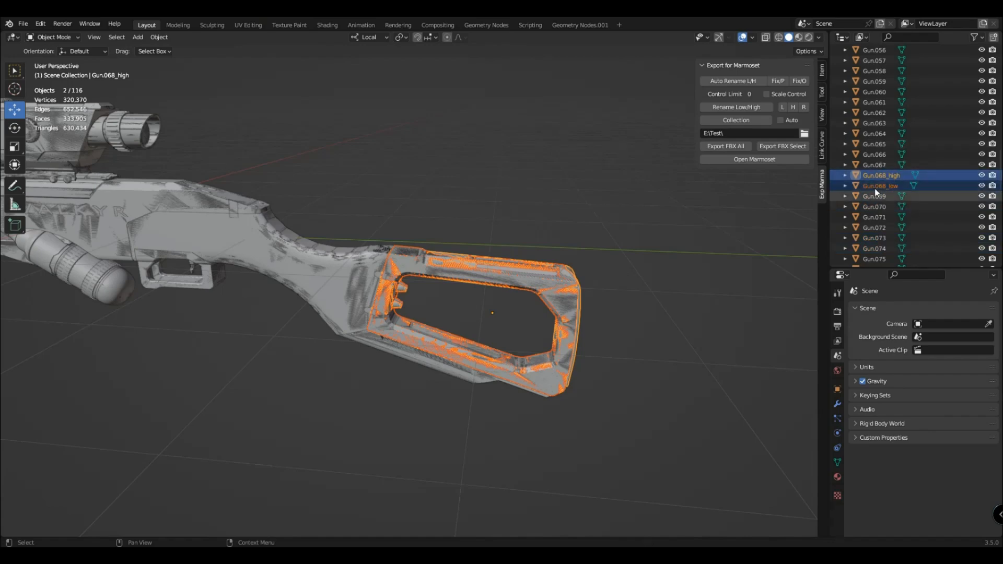
pyautogui.click(881, 186)
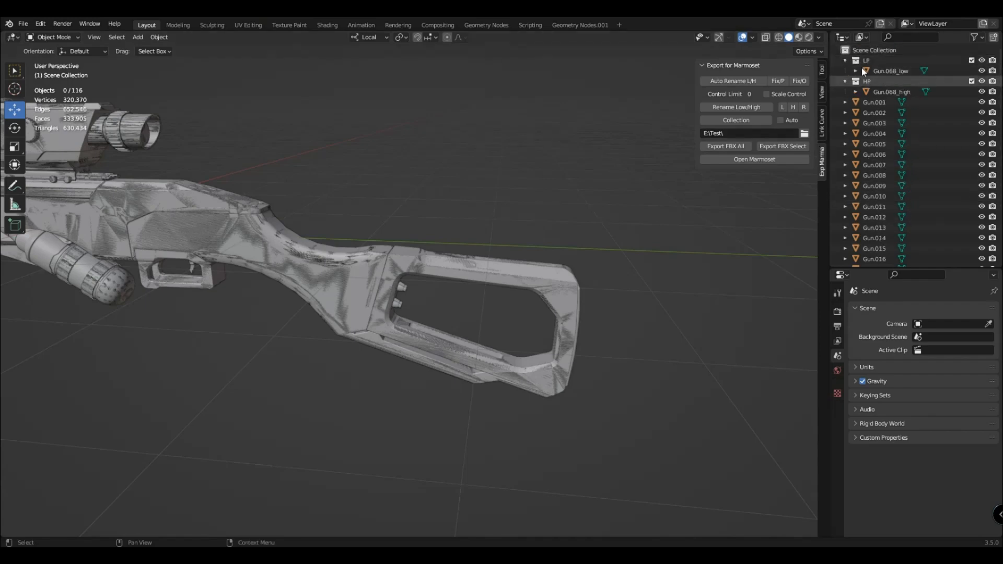
# Pair Gun.067 into the collections, export FBX and launch Marmoset Toolbag
pyautogui.click(782, 120)
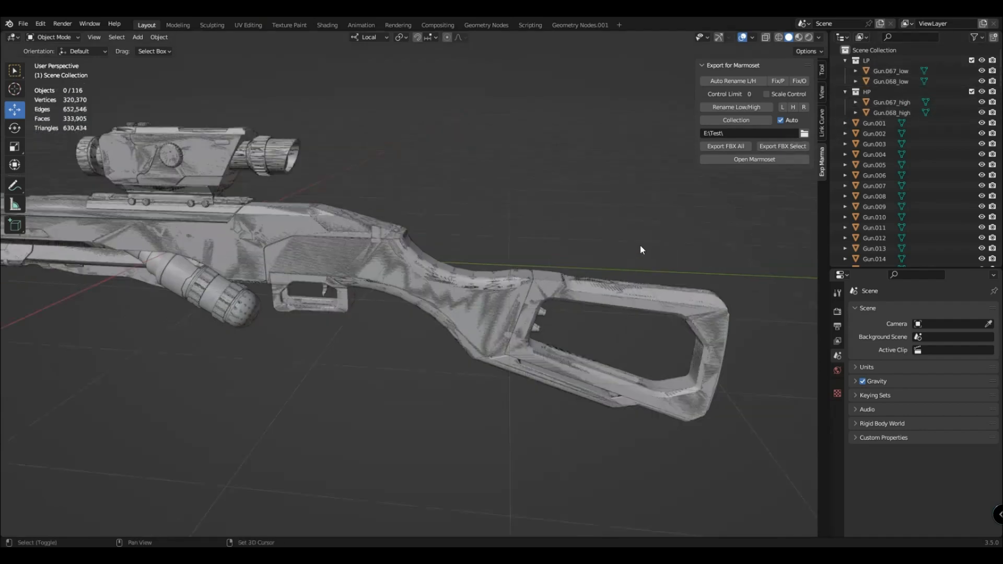
pyautogui.moveTo(640, 249); pyautogui.dragTo(566, 249)
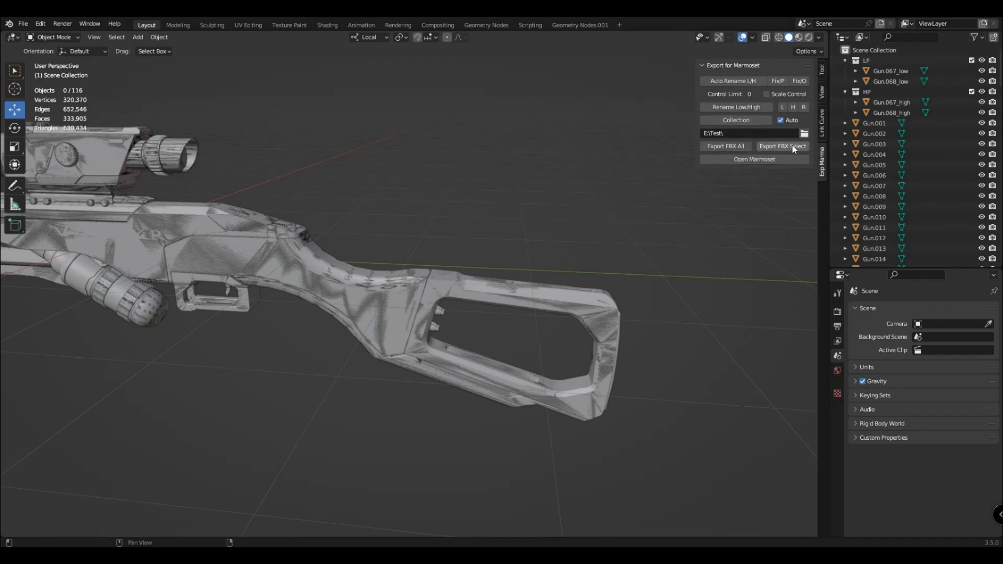
pyautogui.moveTo(783, 147)
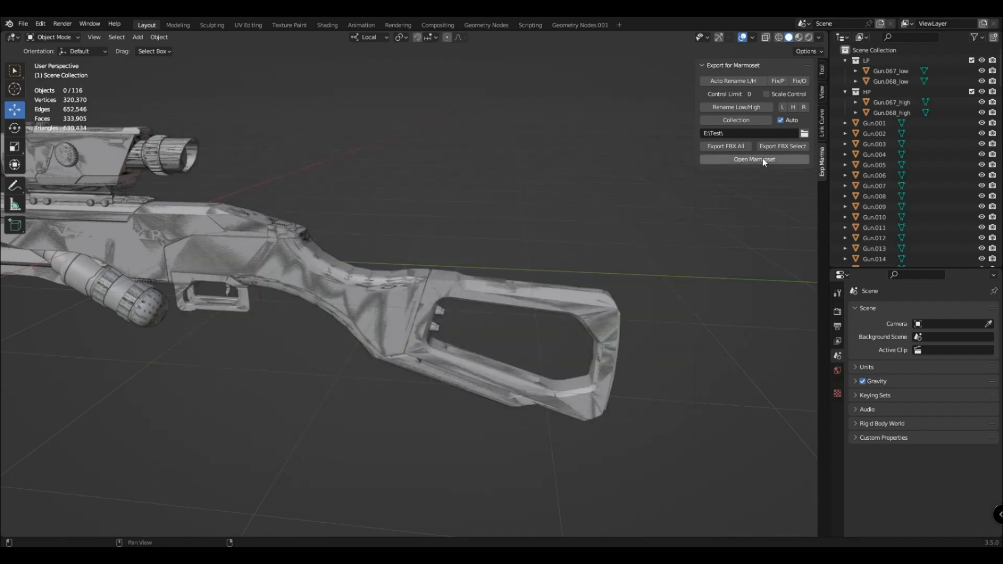
pyautogui.click(753, 159)
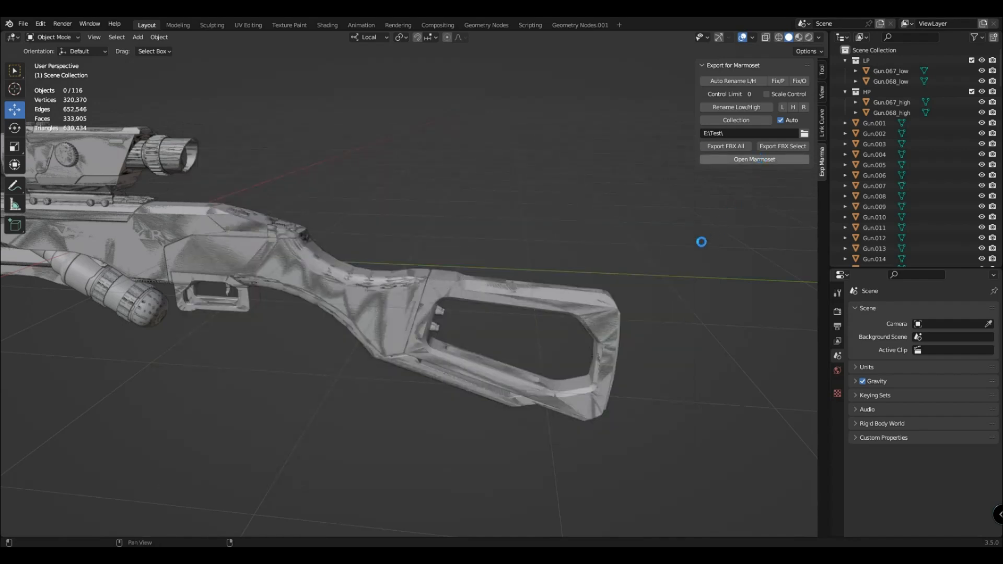
pyautogui.click(753, 159)
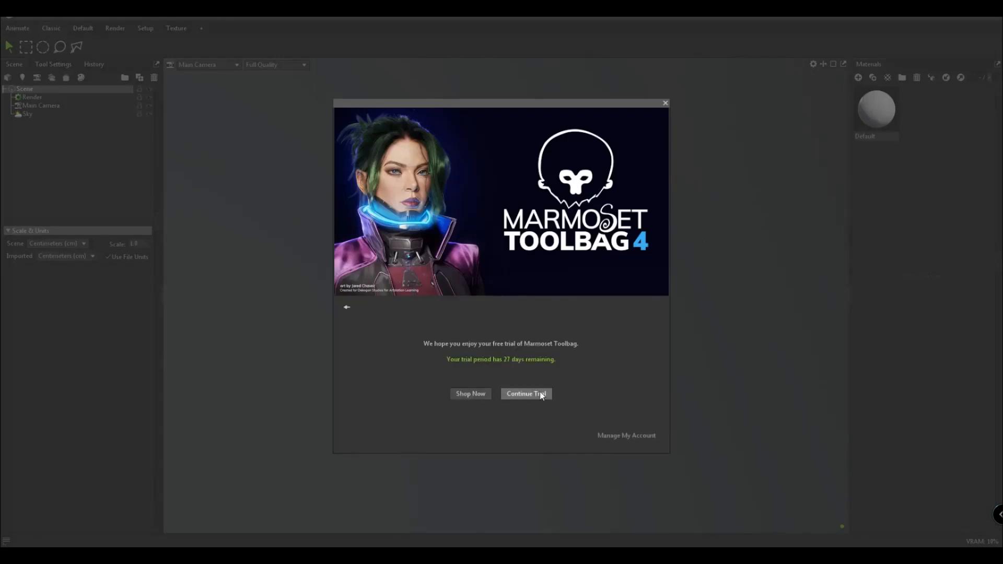
# Continue the trial, load HP.fbx and LP.fbx into the bake project and inspect the stock
pyautogui.click(525, 394)
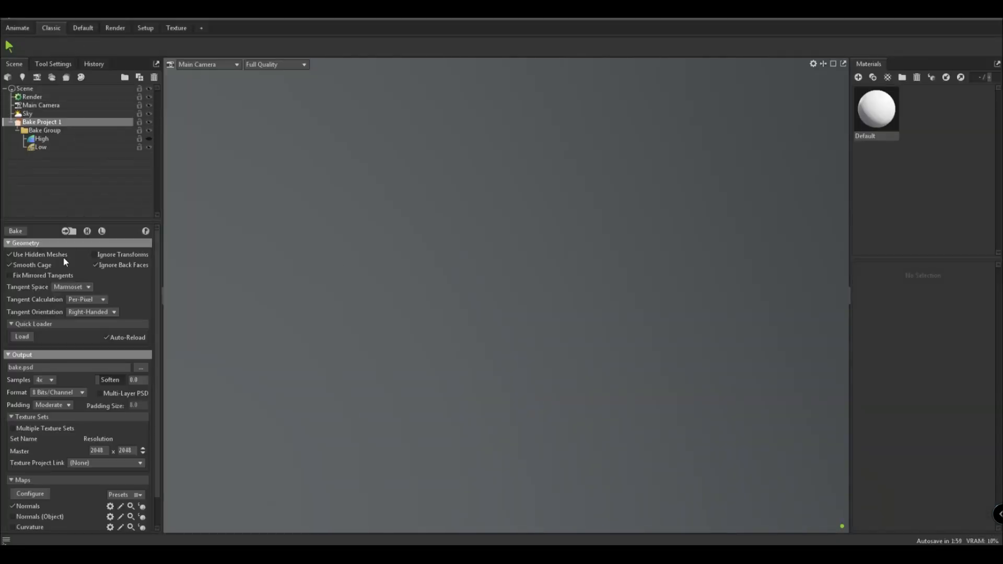
pyautogui.click(21, 336)
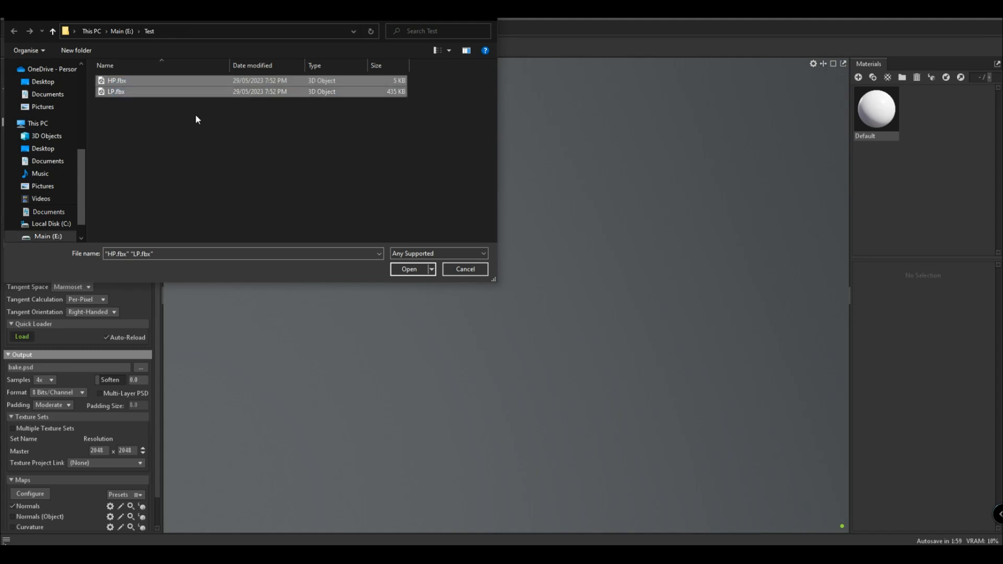
pyautogui.click(409, 269)
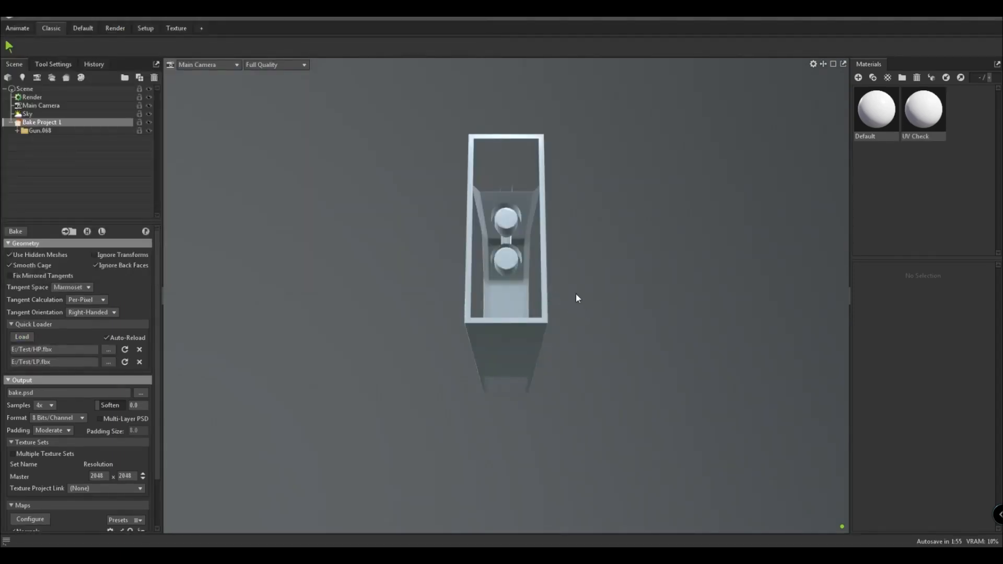
pyautogui.moveTo(575, 298); pyautogui.dragTo(428, 317)
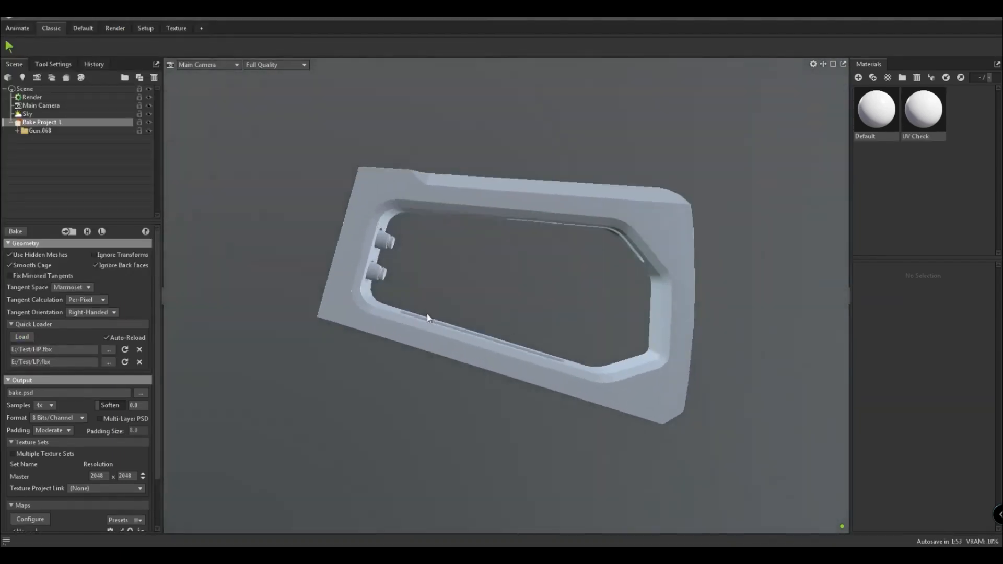
pyautogui.moveTo(427, 317); pyautogui.dragTo(474, 349)
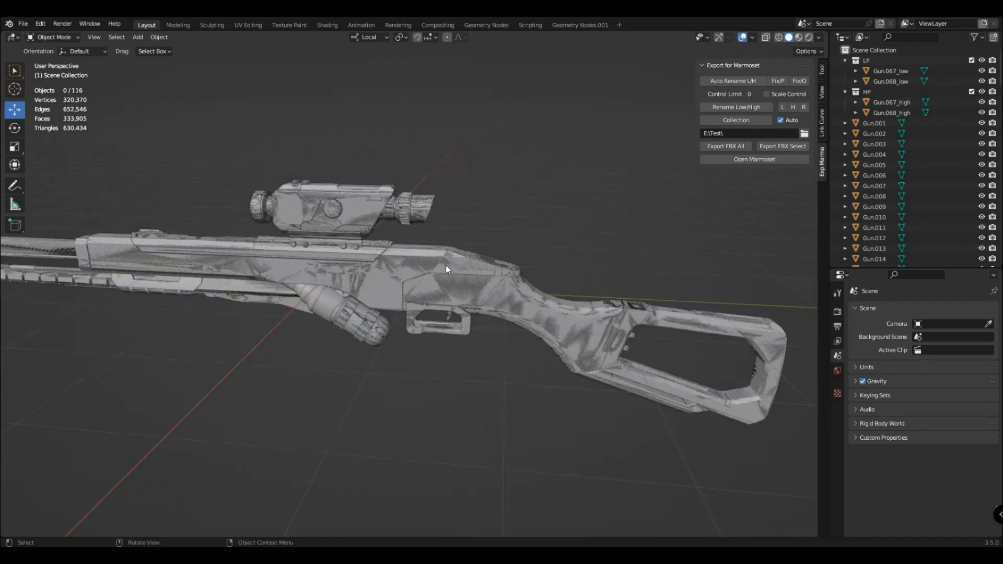
# Rename Gun.021 and Gun.014 as a low/high pair, move them into LP and HP, and clear the selection
pyautogui.click(448, 268)
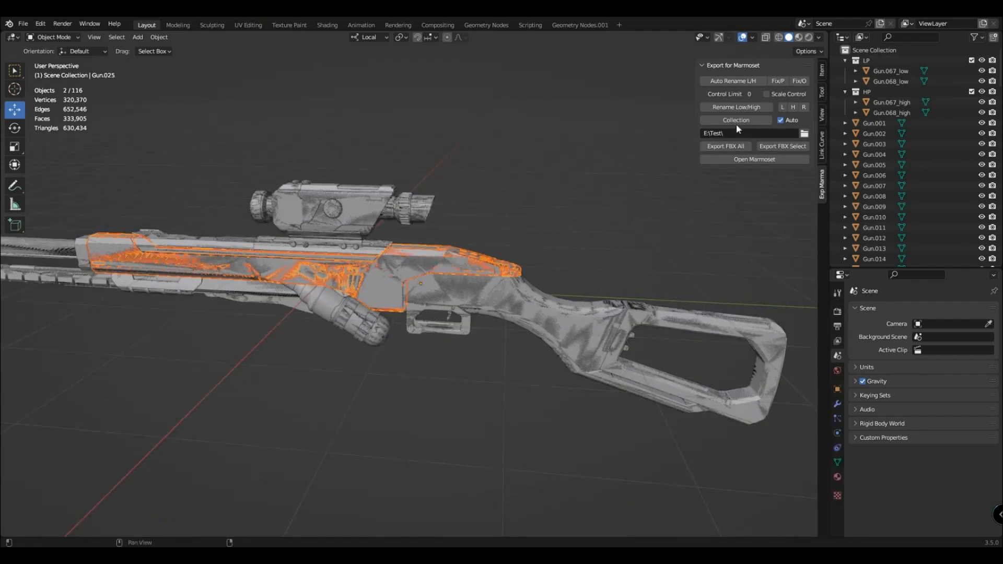
pyautogui.click(734, 107)
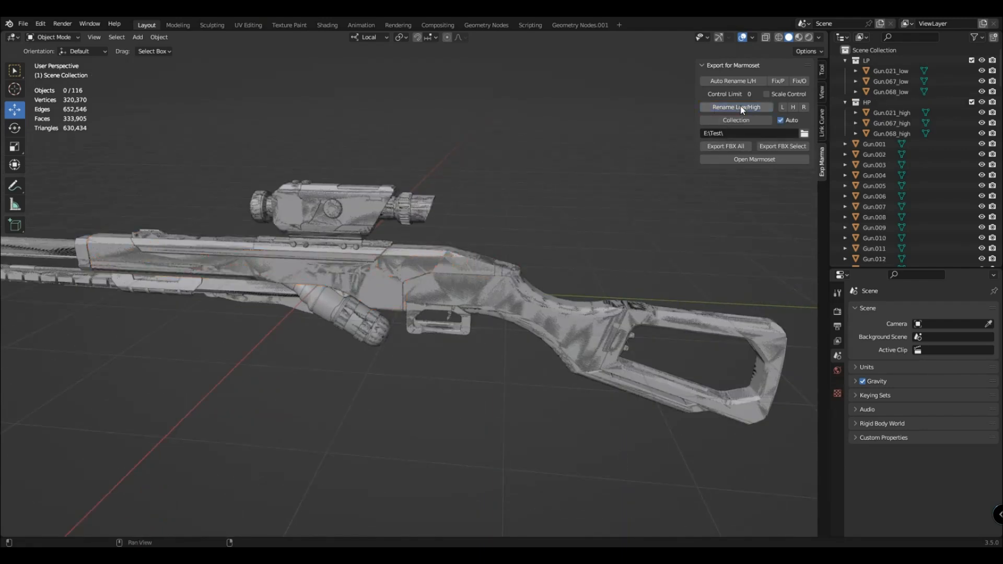
pyautogui.click(438, 317)
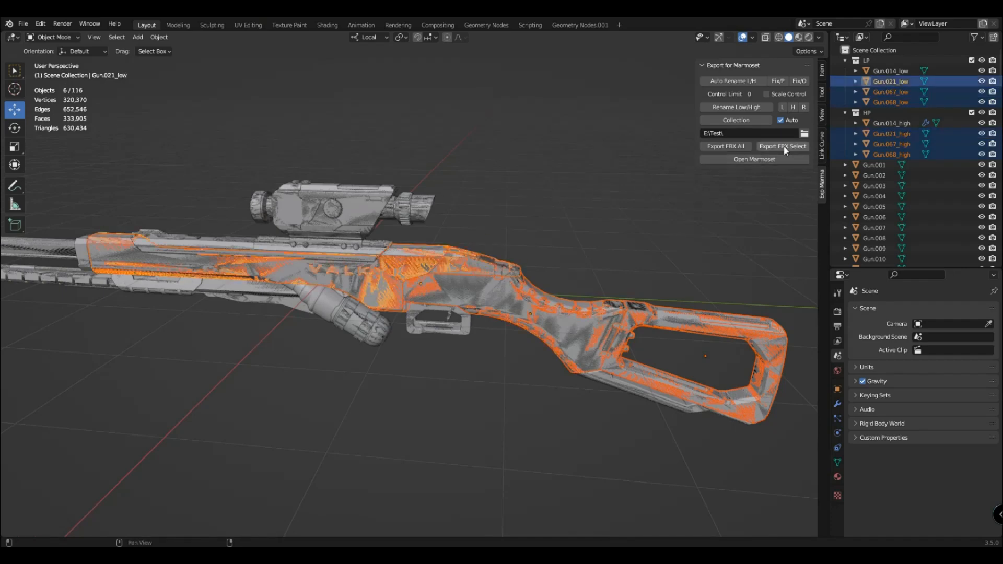
pyautogui.click(486, 417)
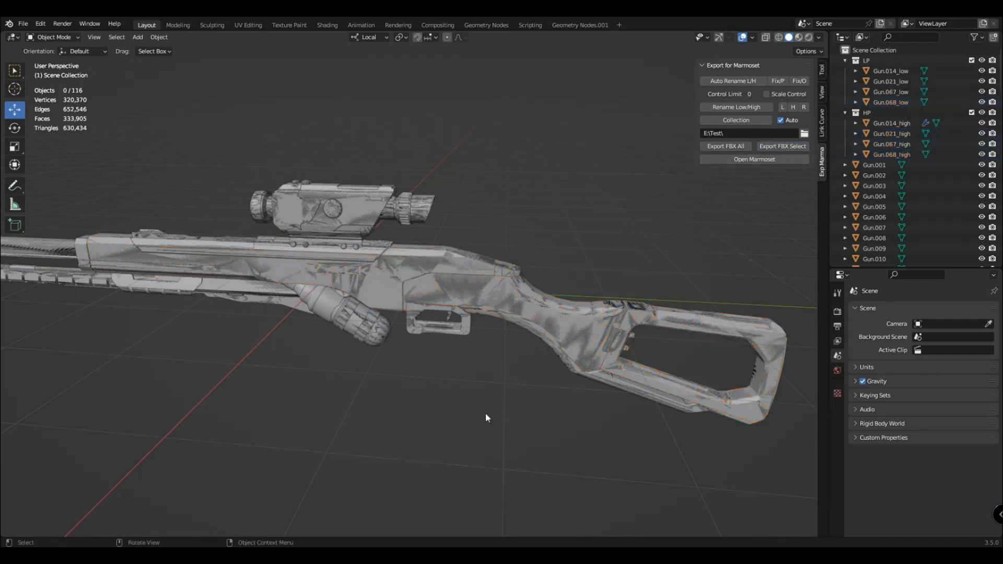
pyautogui.click(753, 159)
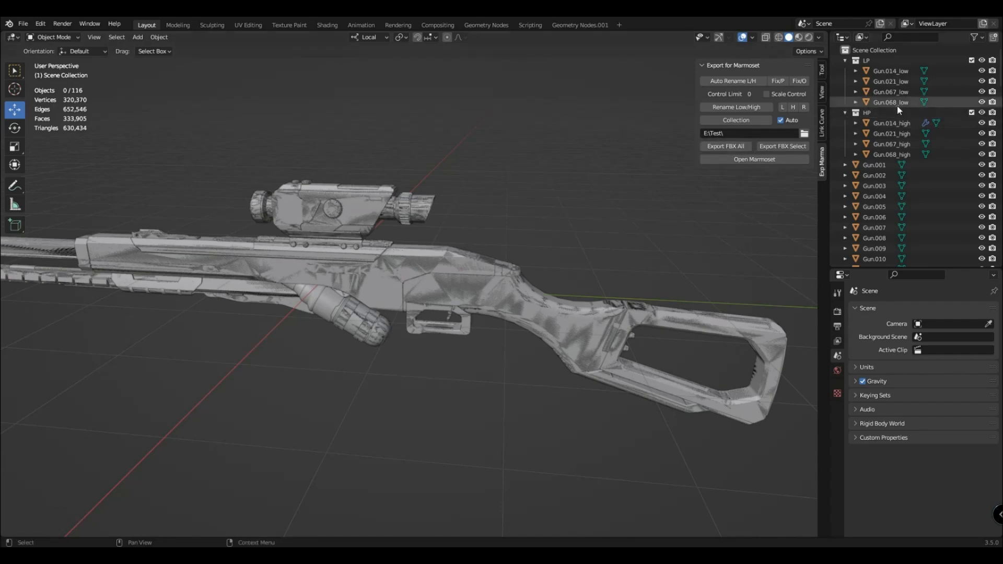
# Enable Scale Control in the Export for Marmoset panel
pyautogui.click(891, 132)
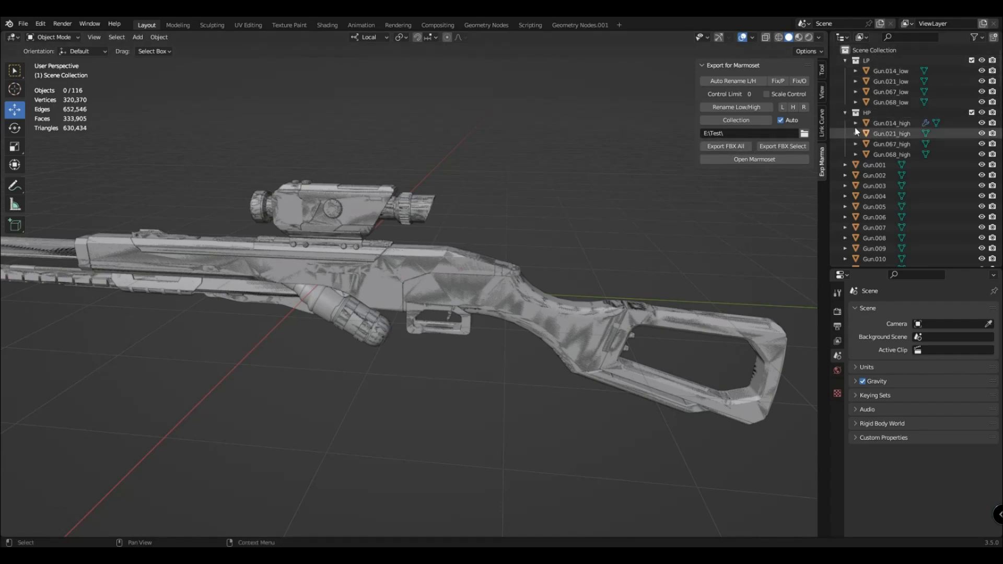
pyautogui.click(890, 103)
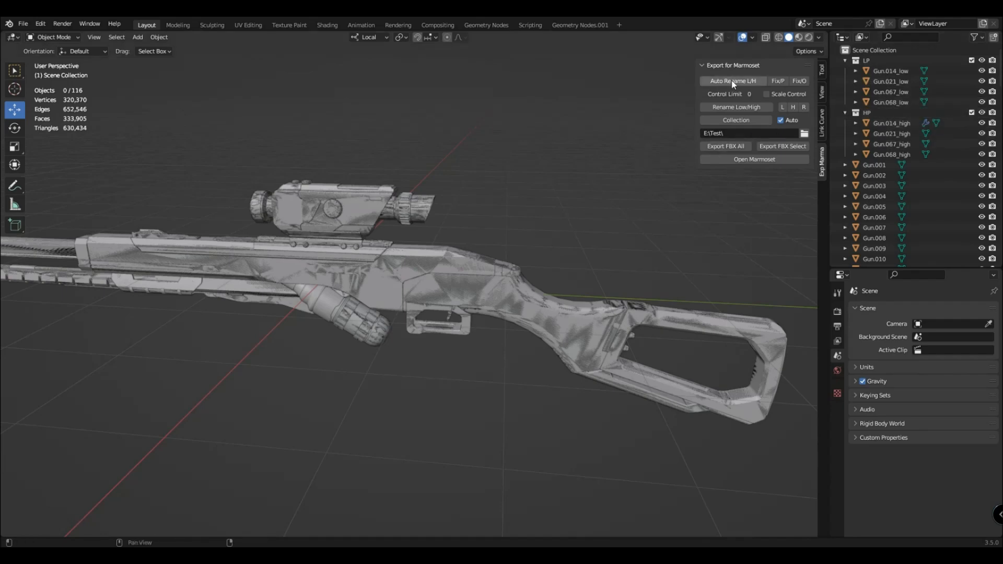
pyautogui.click(766, 94)
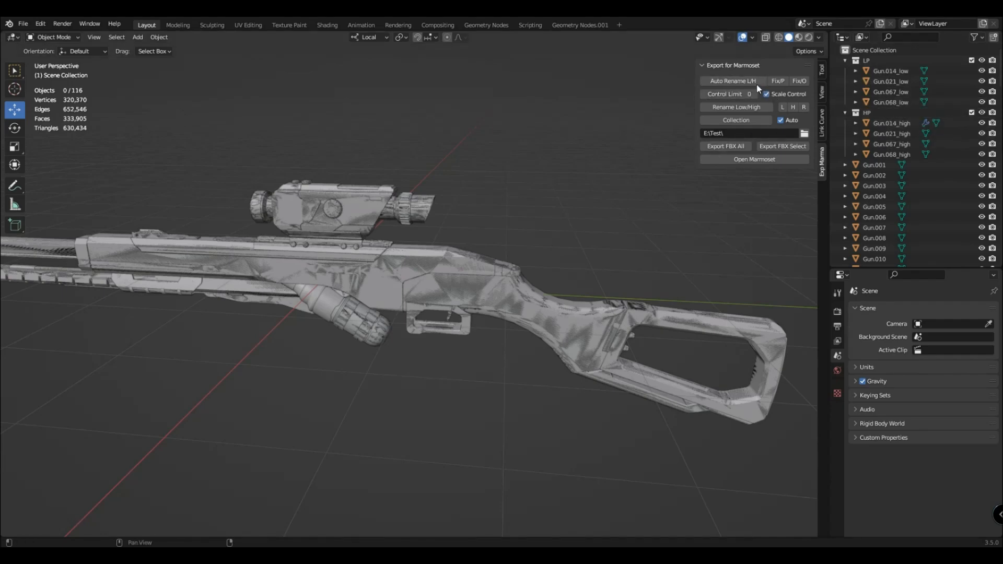
# Auto-rename and sort all gun parts into LP and HP, then export everything as FBX
pyautogui.click(733, 80)
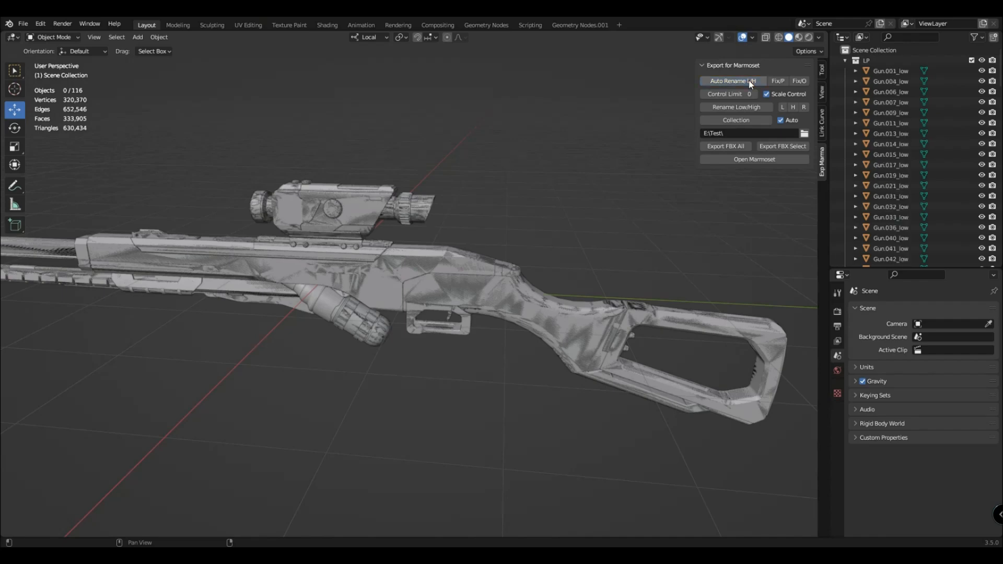
pyautogui.click(734, 81)
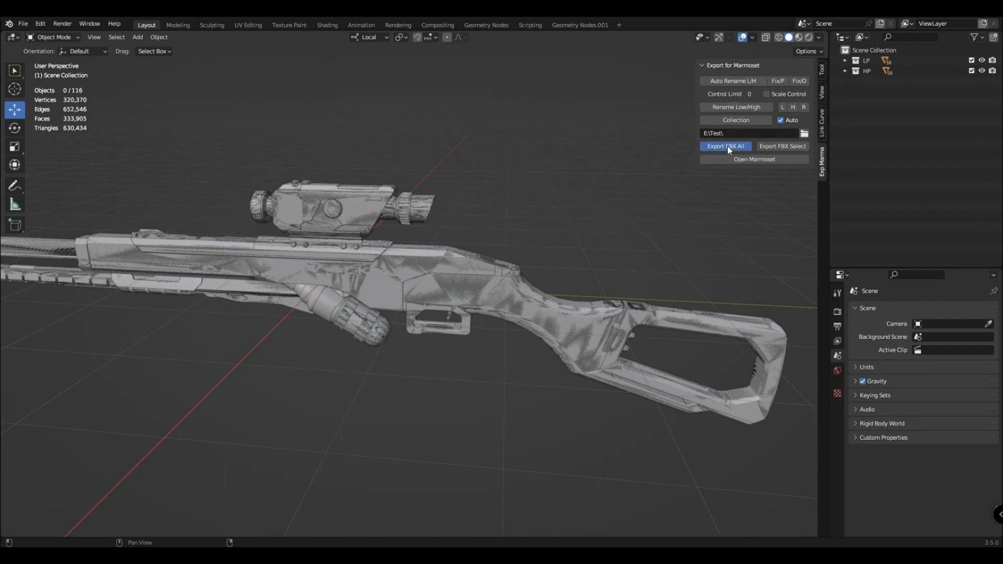
pyautogui.click(725, 146)
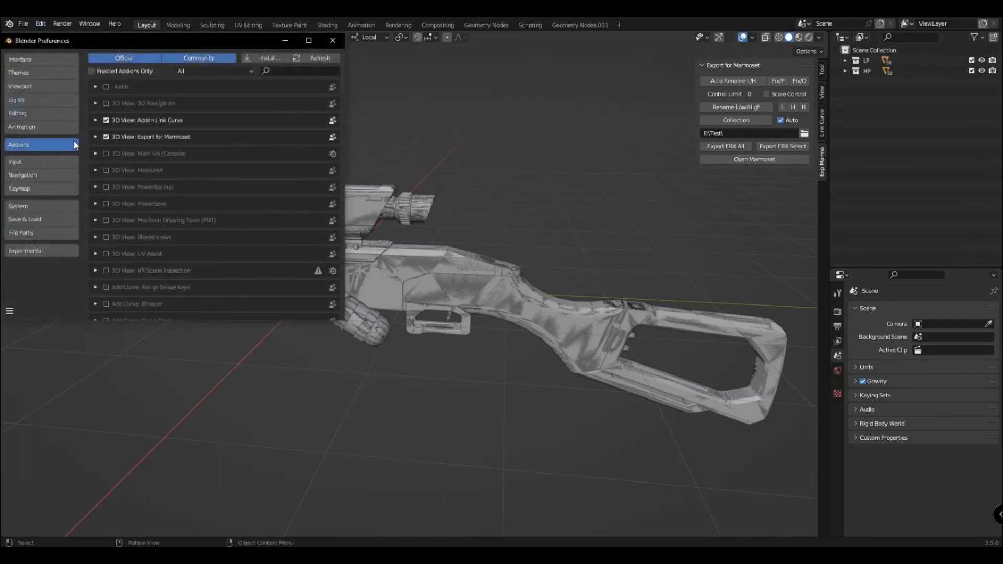
# Review the Export for Marmoset add-on's Marmoset.exe path and close the preferences
pyautogui.click(95, 136)
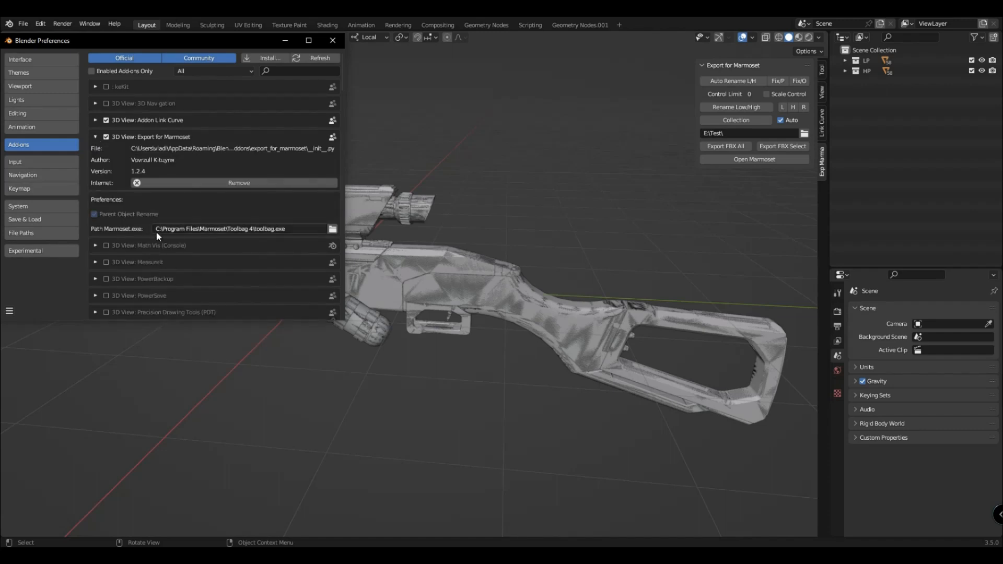
pyautogui.moveTo(319, 237)
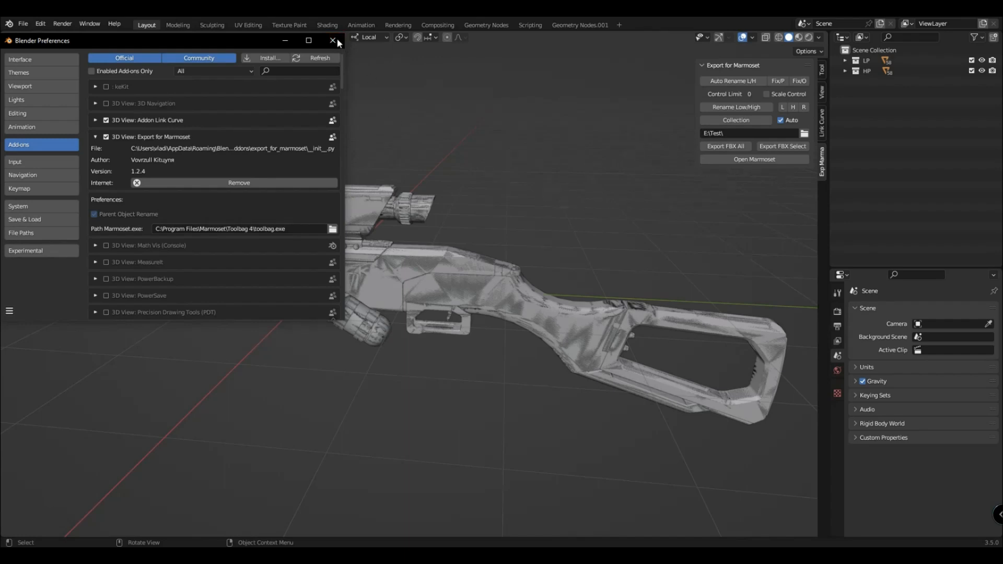
pyautogui.click(332, 40)
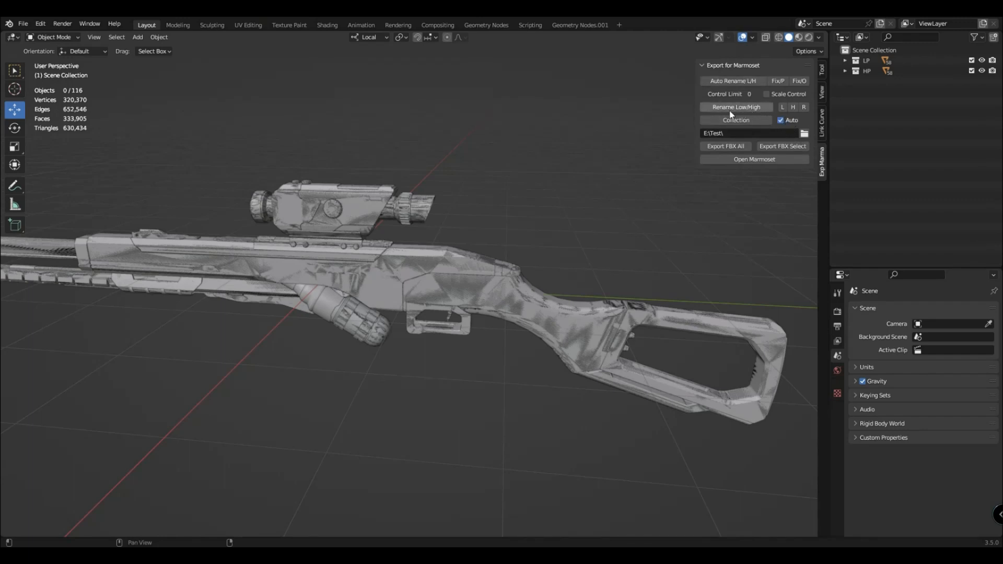
# With Auto sorting off, rename all parts into low/high pairs and sort them into LP and HP
pyautogui.click(867, 71)
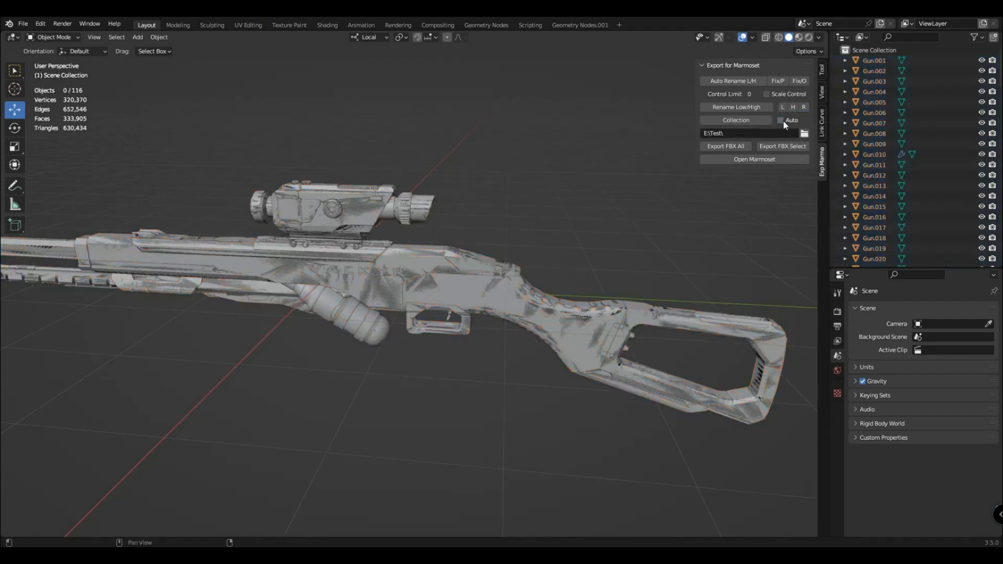
pyautogui.click(733, 81)
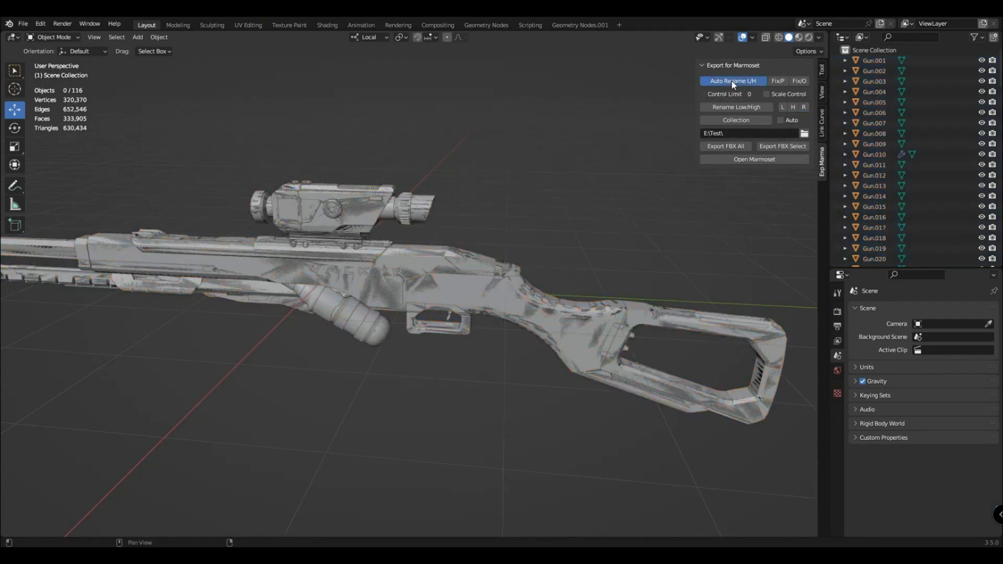
pyautogui.click(733, 80)
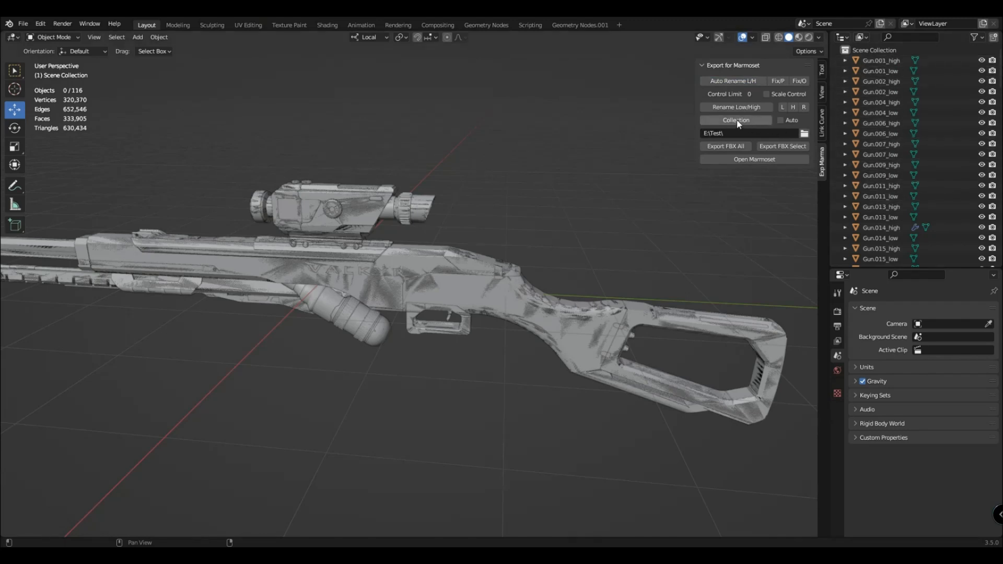
pyautogui.click(736, 120)
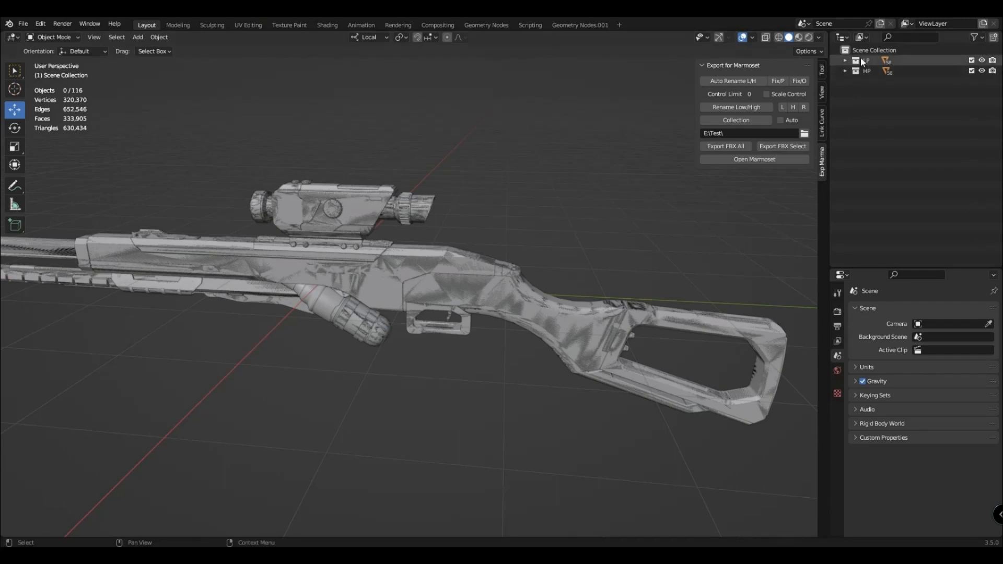
# Inspect the LP collection's contents, then undo back to the original Gun.001-style names
pyautogui.click(846, 60)
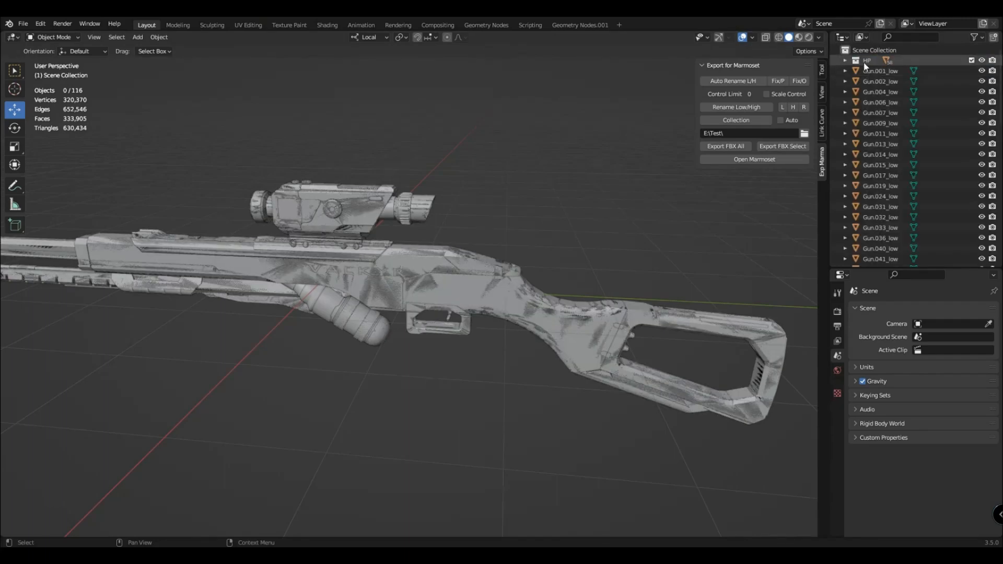
pyautogui.click(845, 61)
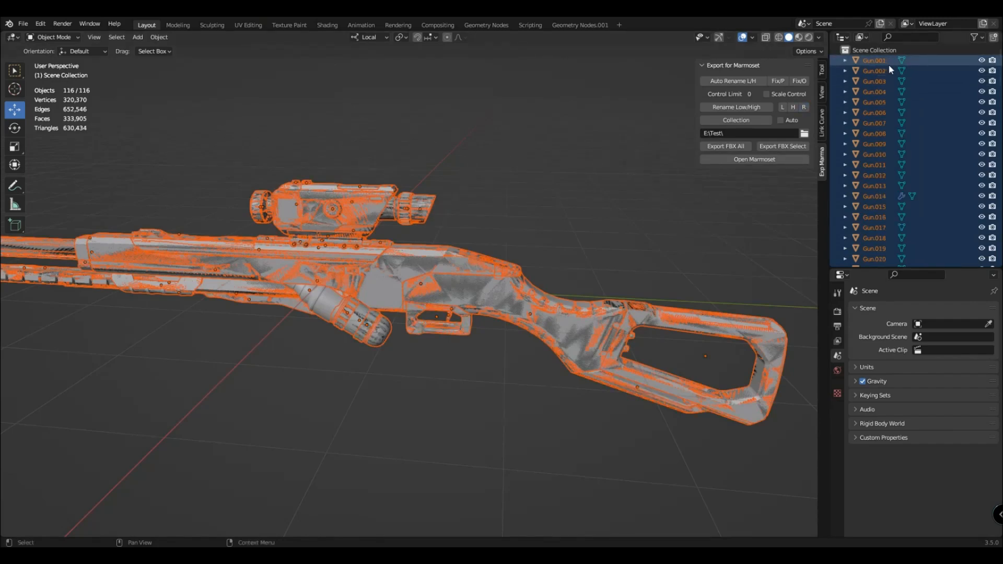
# Tag Gun.001–Gun.009 as low poly and Gun.010–Gun.017 as high poly
pyautogui.click(874, 60)
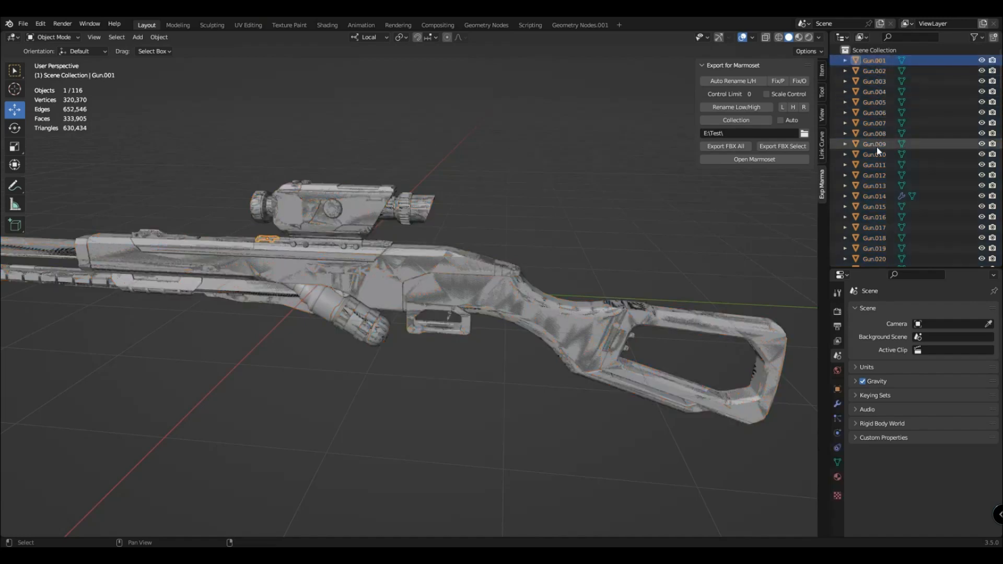
pyautogui.click(875, 144)
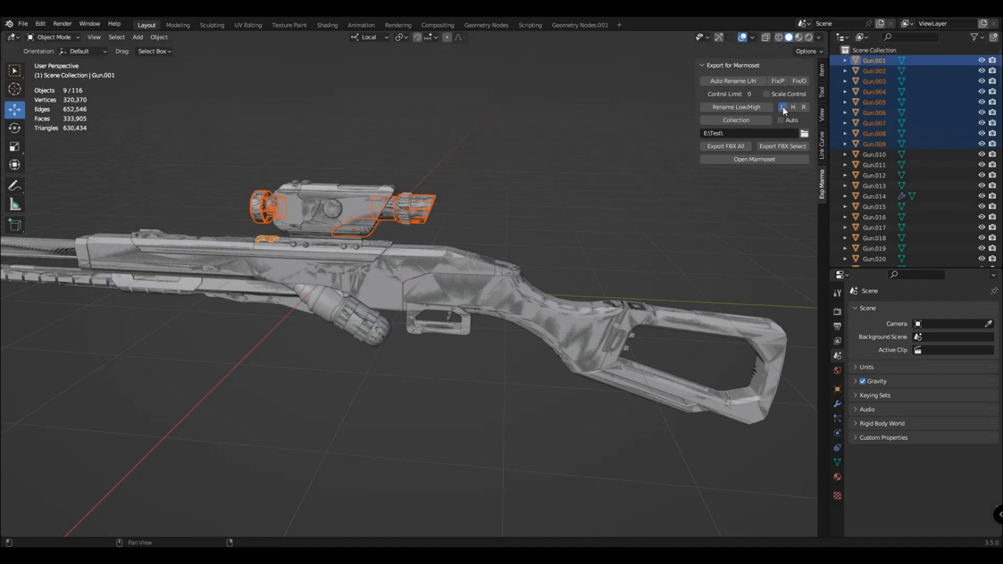
pyautogui.click(781, 106)
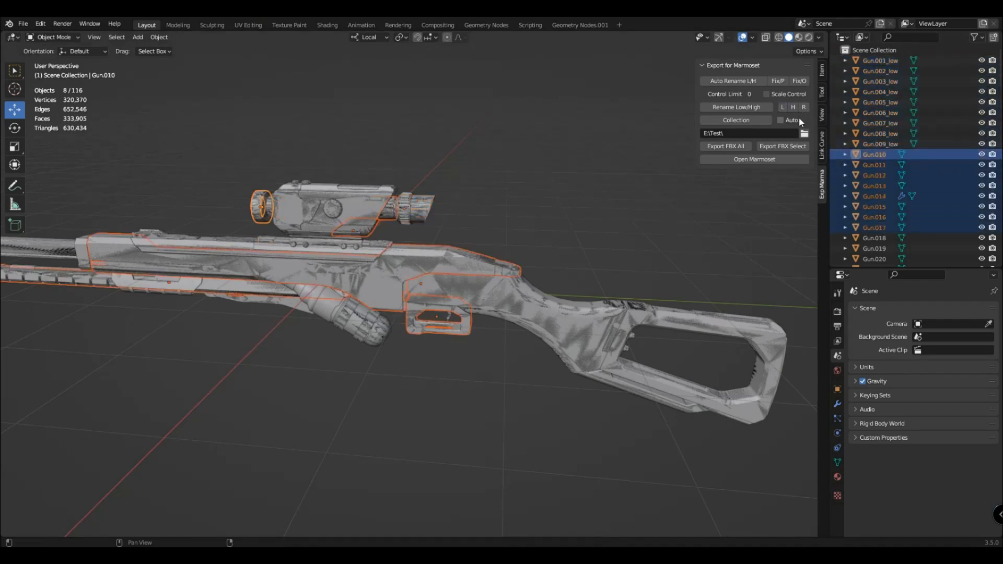
pyautogui.click(736, 106)
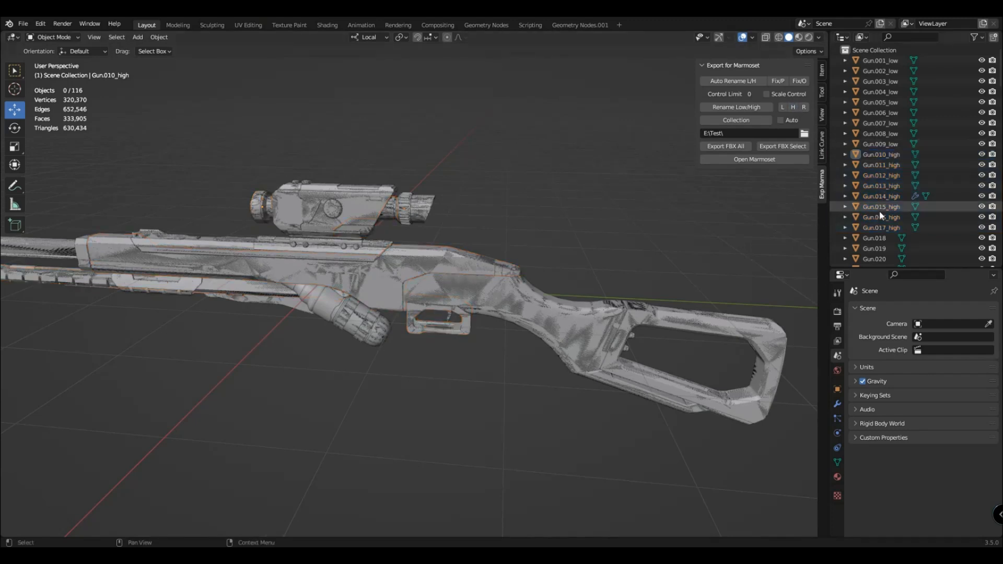
# Undo the manual tags, re-enable Auto sorting and auto-pair all parts into LP and HP
pyautogui.click(882, 227)
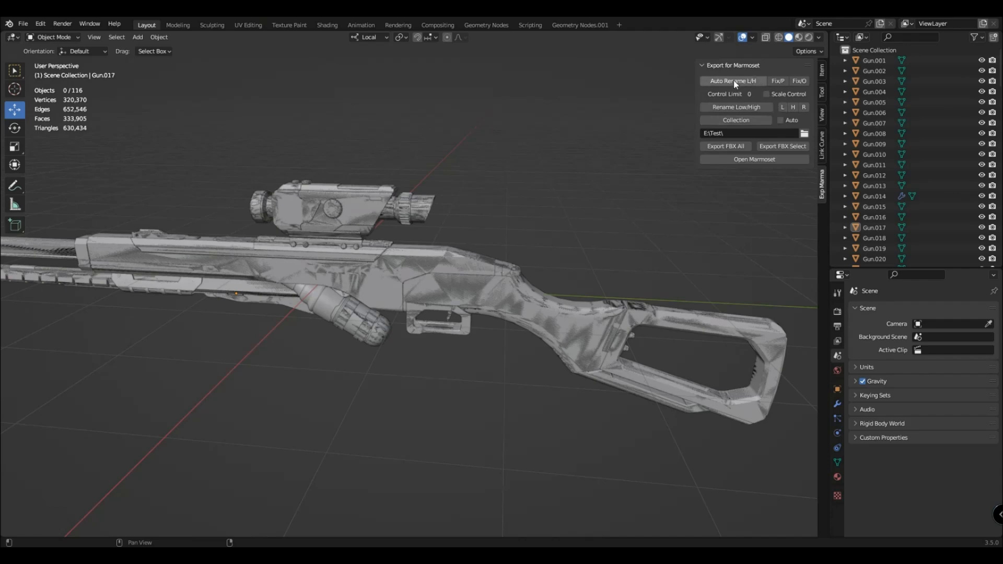
pyautogui.click(781, 120)
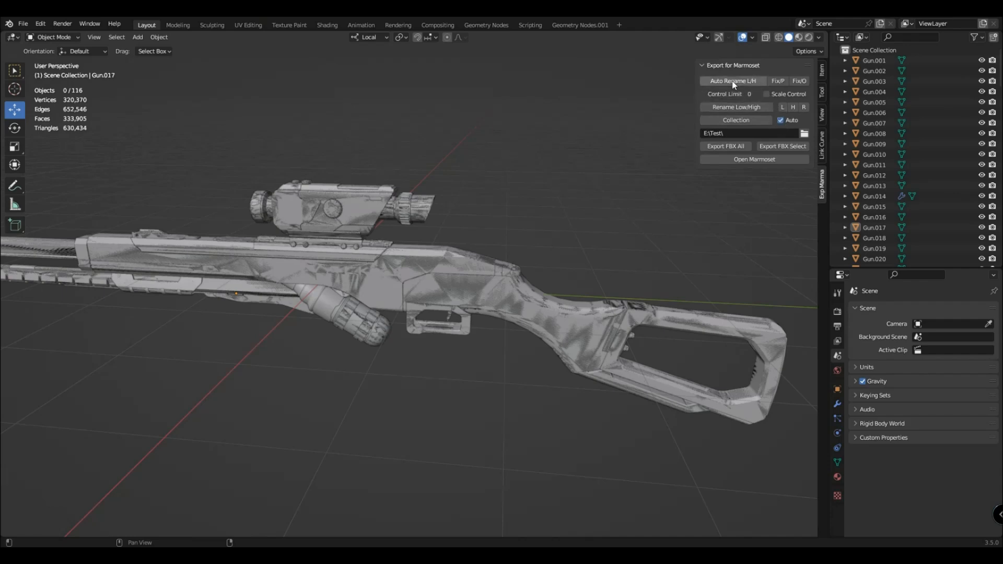
pyautogui.click(734, 81)
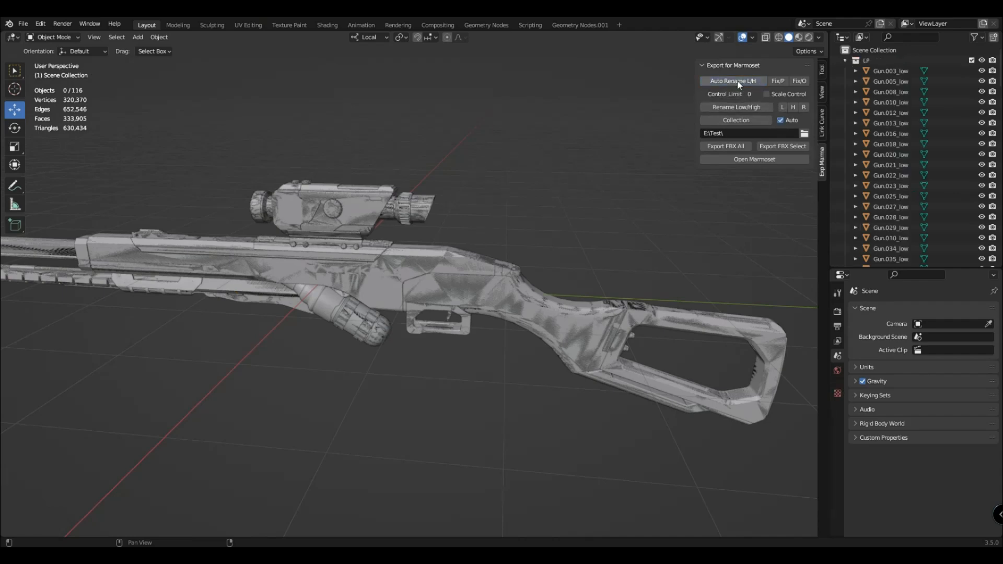